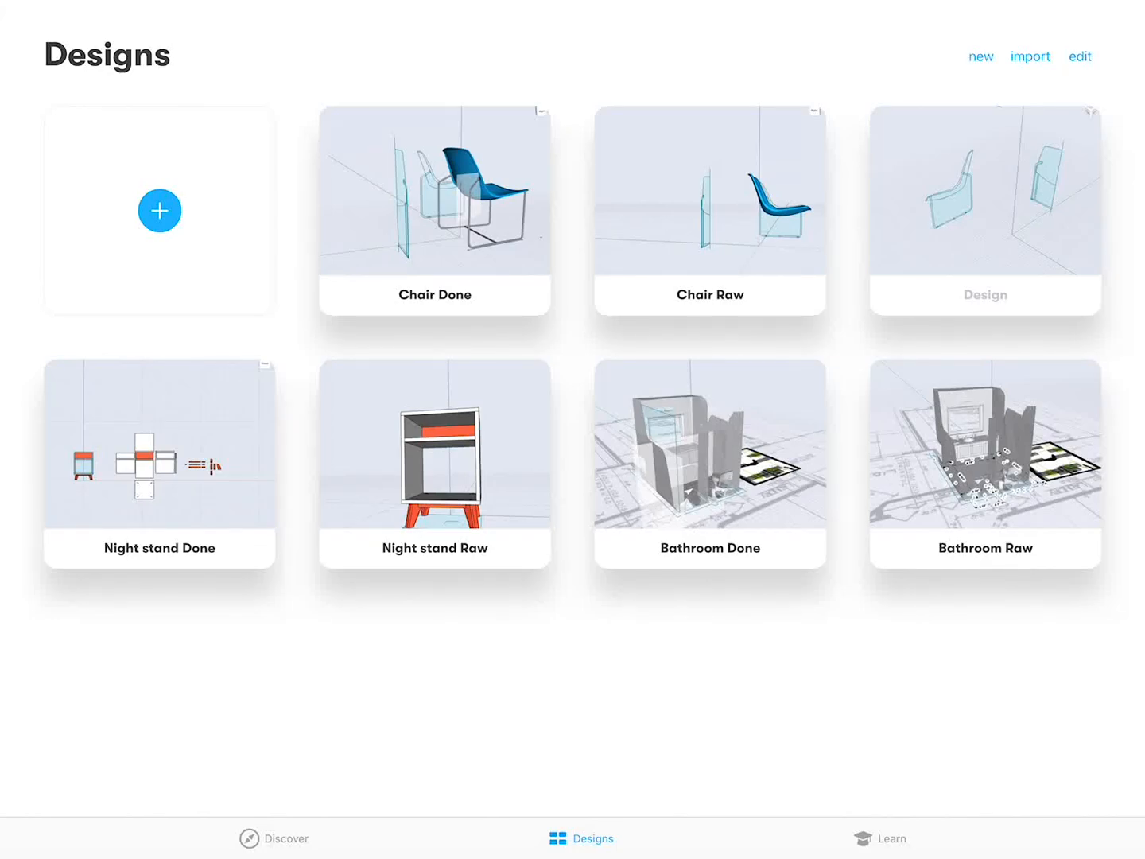
Open a Bathroom design in Shapr3D, then open the AR 3D app folder on the home screen
{"action": "left_click", "coordinate": [709, 443]}
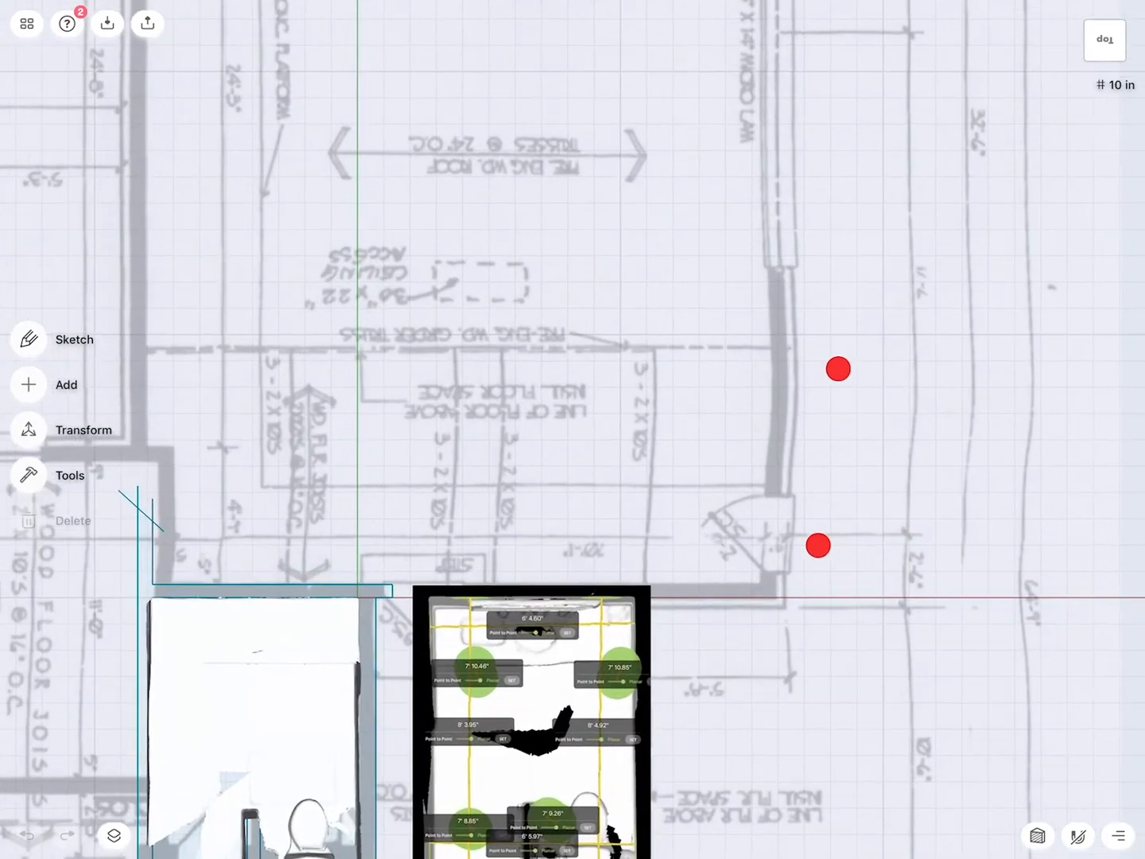
{"action": "scroll", "scroll_direction": "up", "scroll_amount": 3}
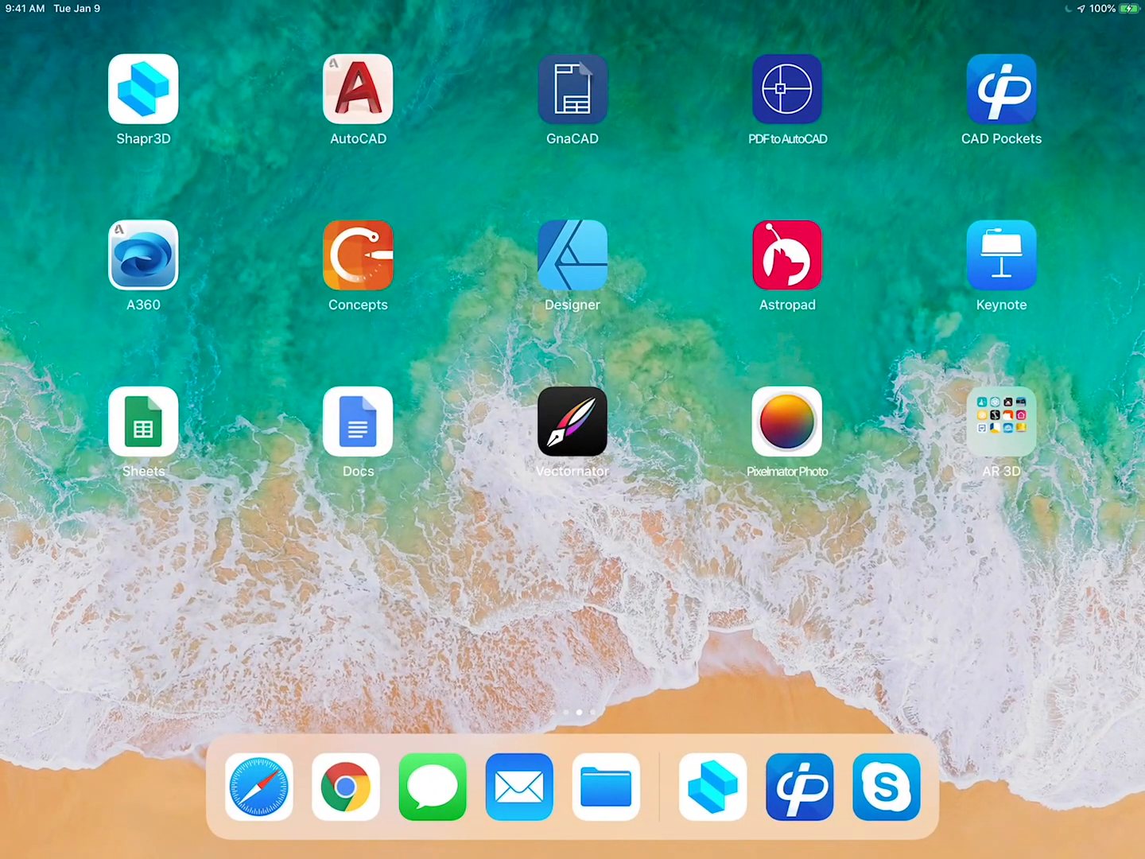
{"action": "left_click", "coordinate": [1001, 421]}
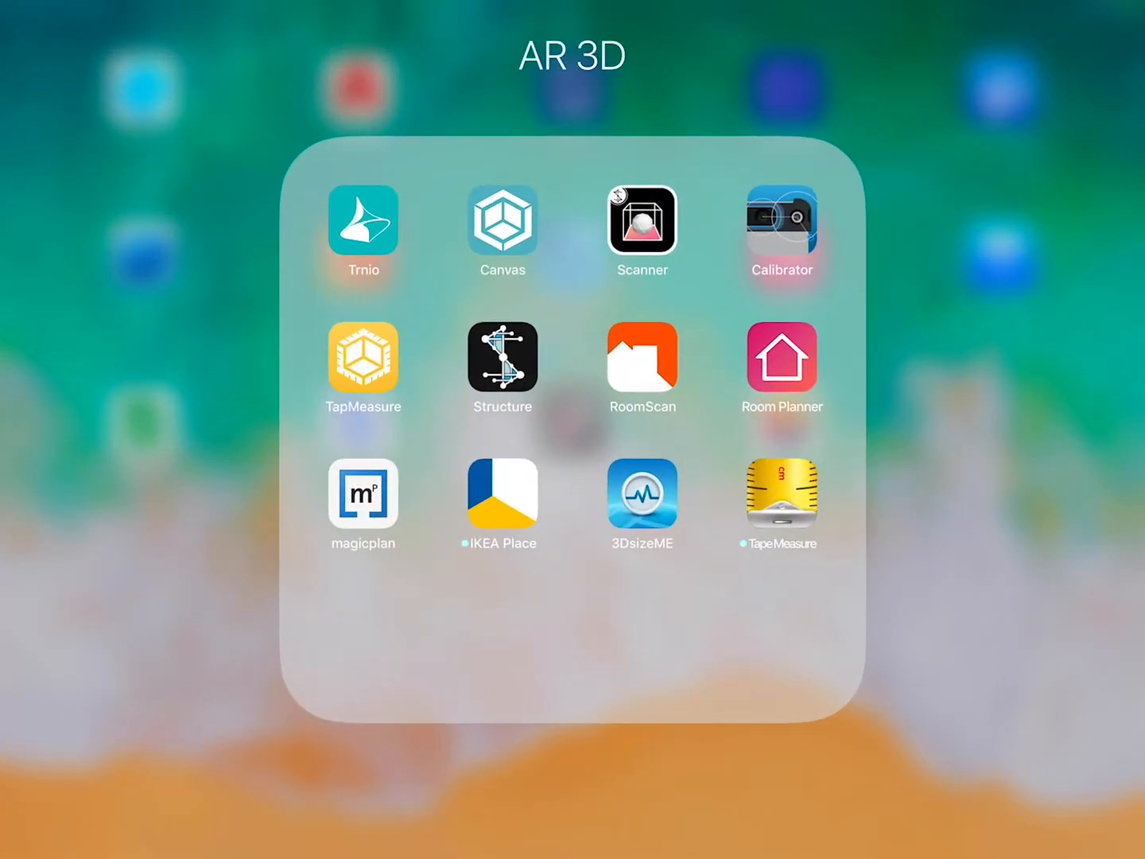
View the Canvas bathroom scan as a top-down measured plan, then show the app switcher
{"action": "left_click", "coordinate": [642, 221]}
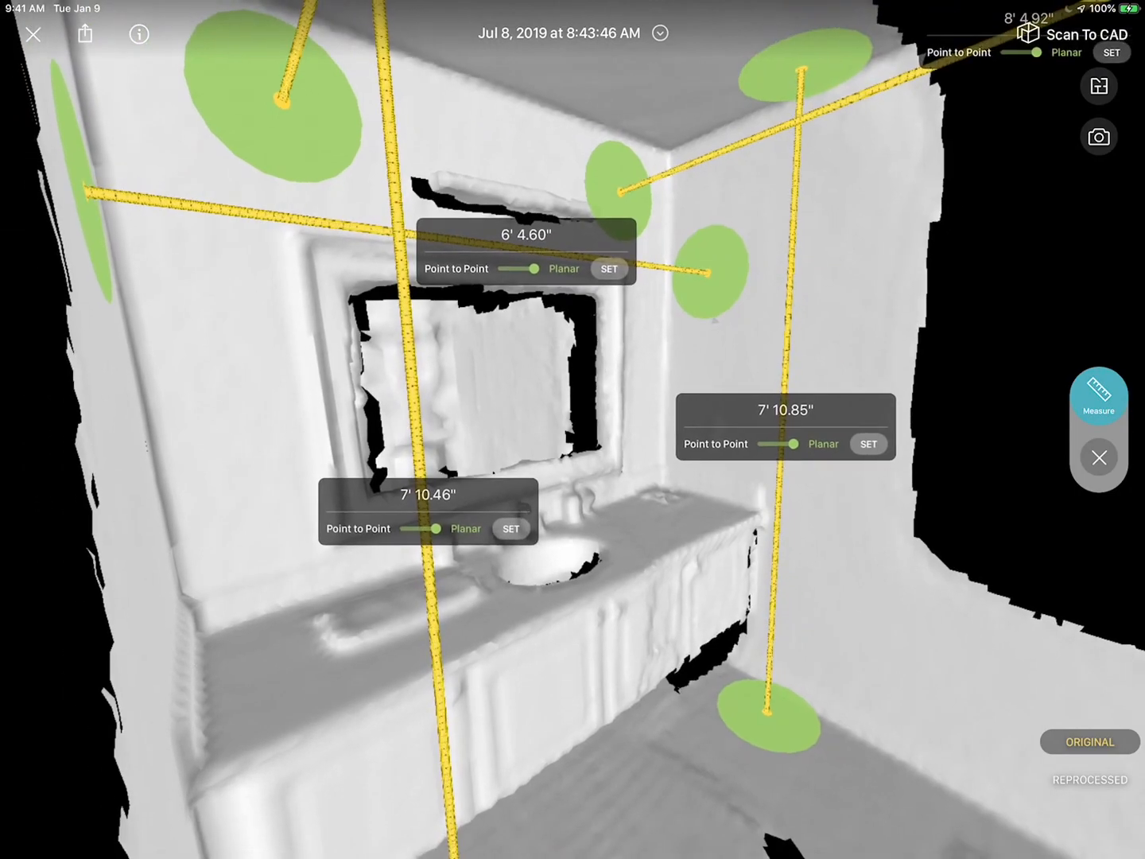
{"action": "left_click", "coordinate": [807, 313]}
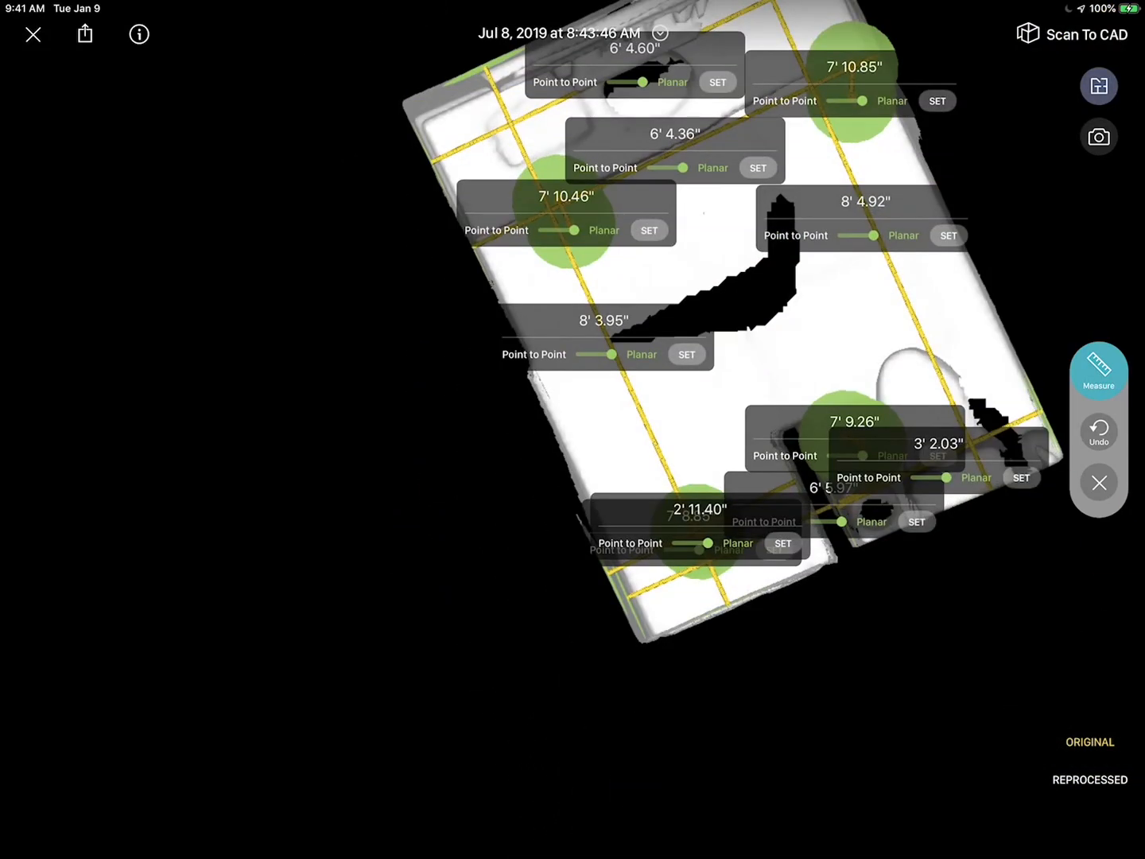
{"action": "left_click", "coordinate": [1099, 483]}
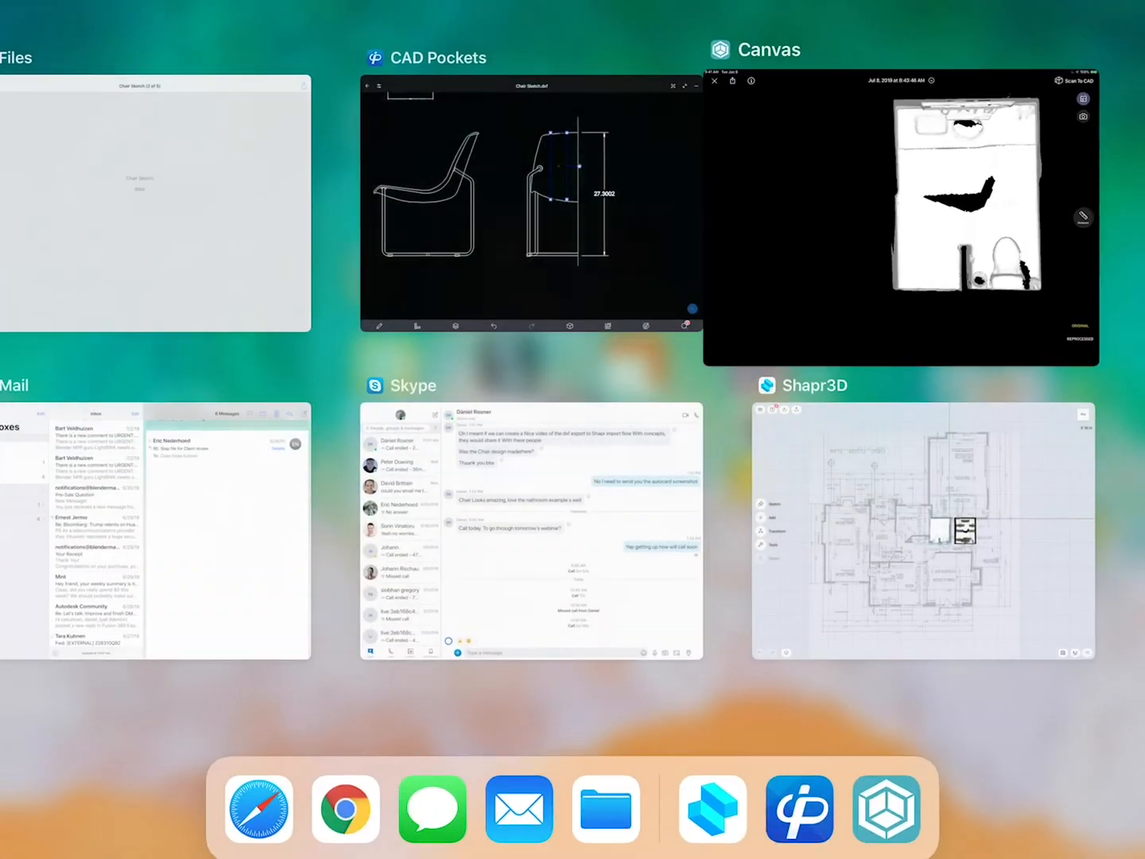
{"action": "left_click", "coordinate": [923, 527]}
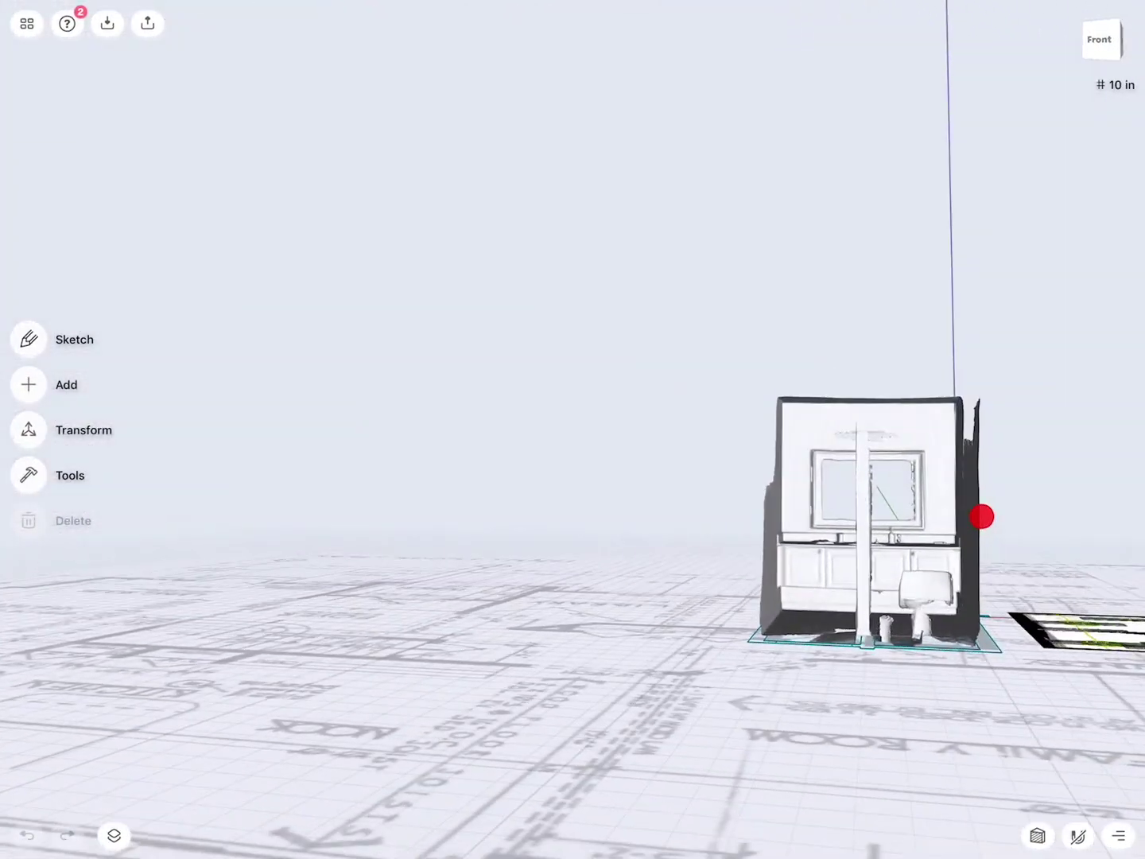
{"action": "left_click", "coordinate": [1100, 40]}
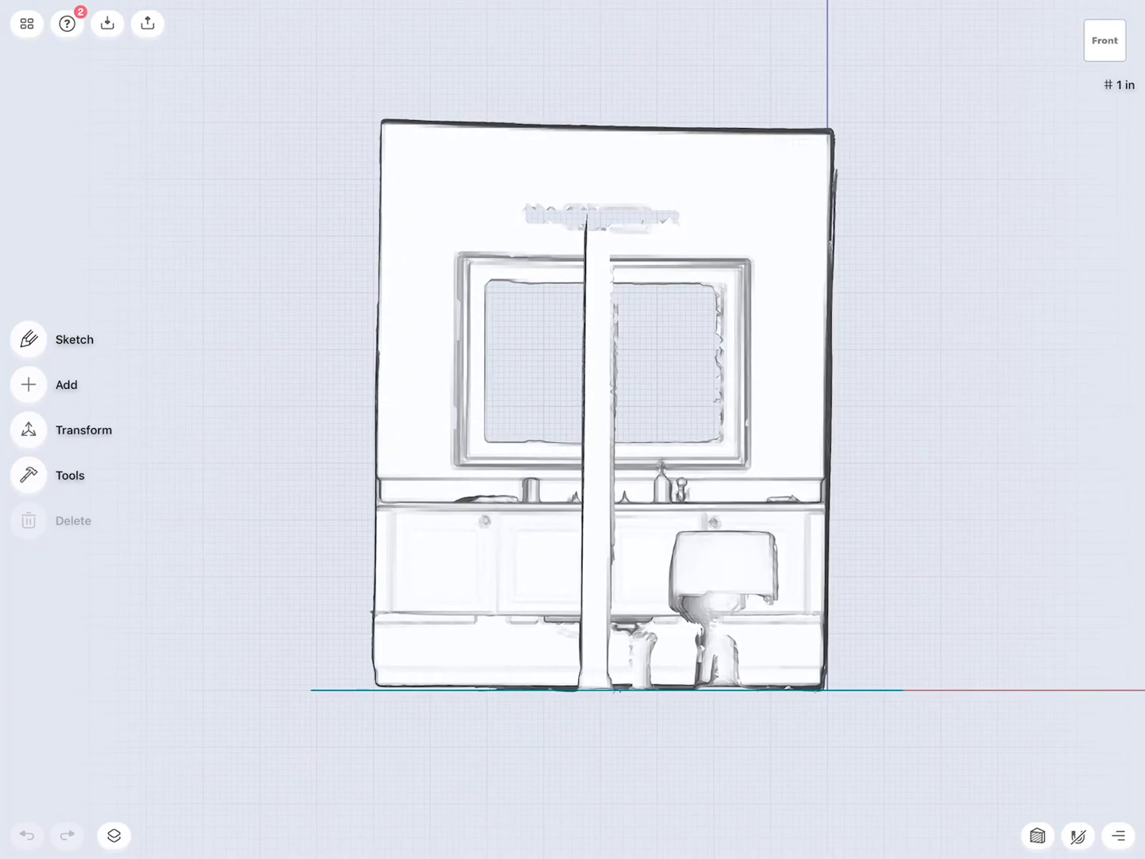
{"action": "left_click", "coordinate": [1103, 40]}
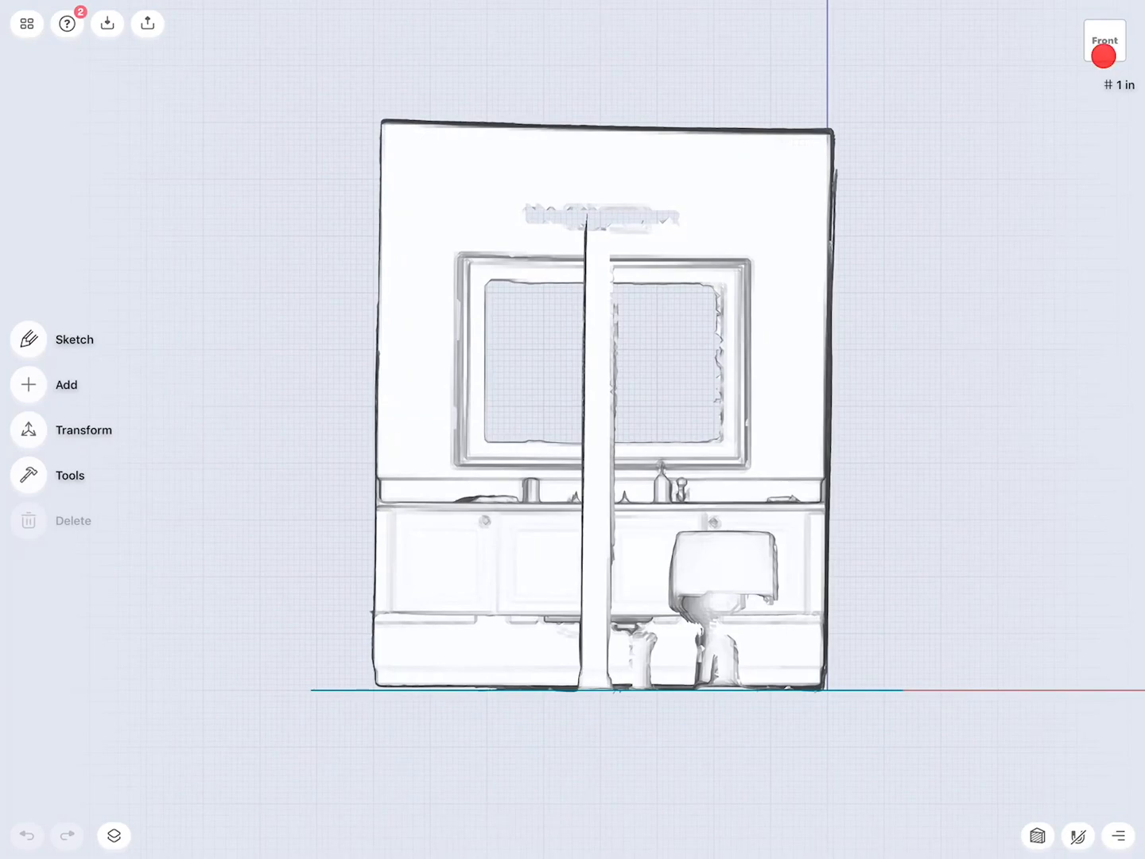
{"action": "left_click", "coordinate": [1104, 41]}
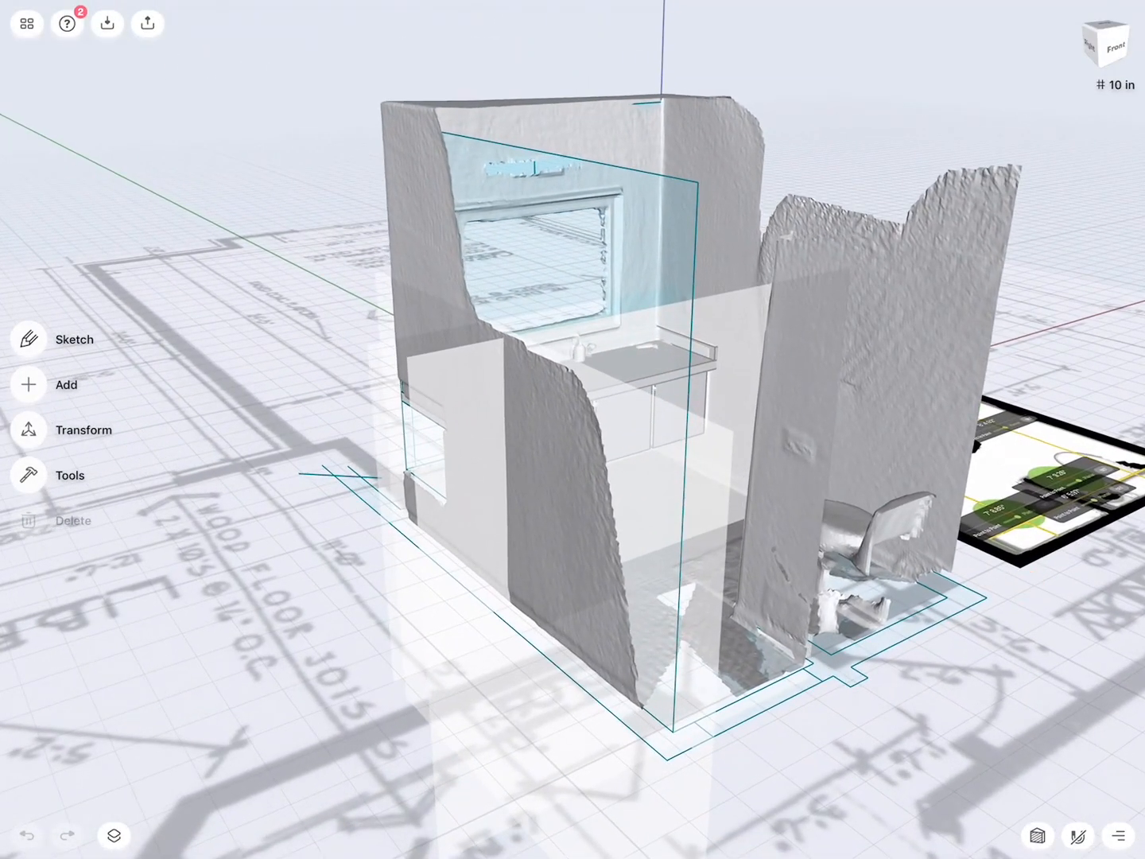
Hide planes, room scan and cabinet; show Wall Side, Wall mirror and Floor sketches
{"action": "left_click", "coordinate": [113, 835]}
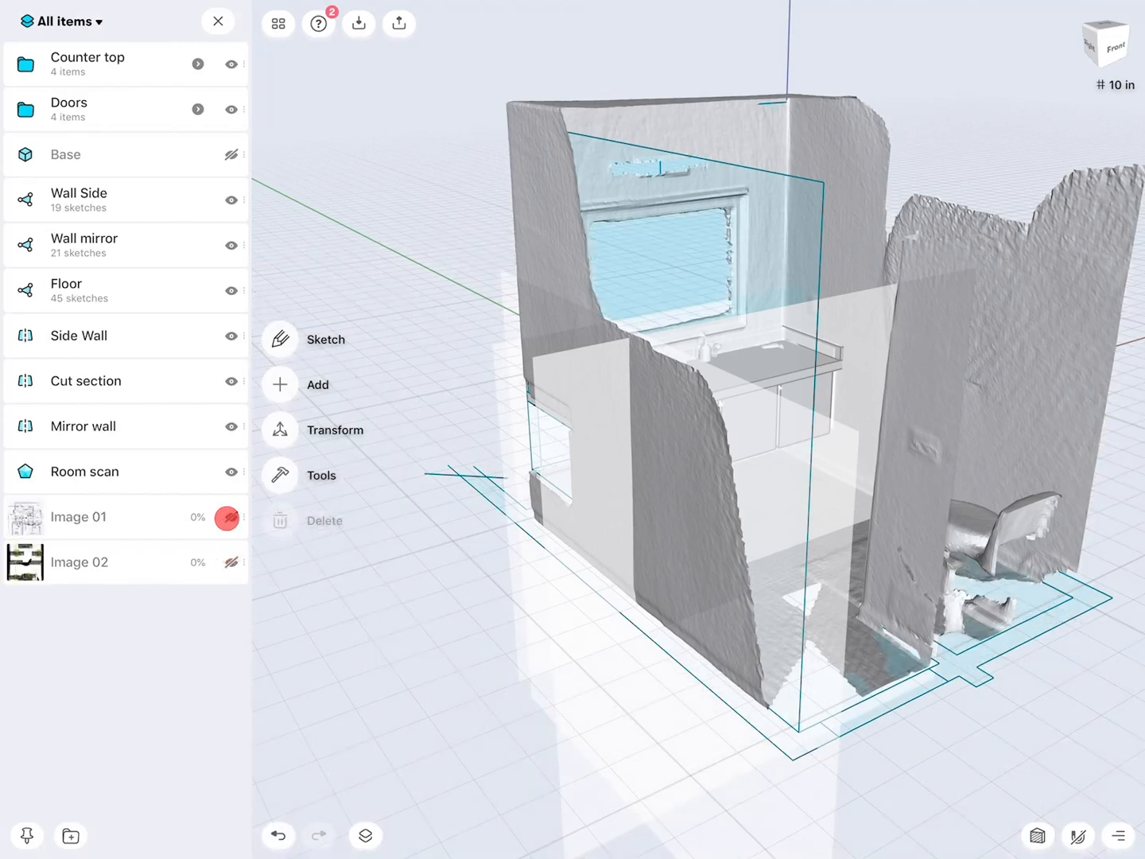
{"action": "left_click", "coordinate": [232, 380]}
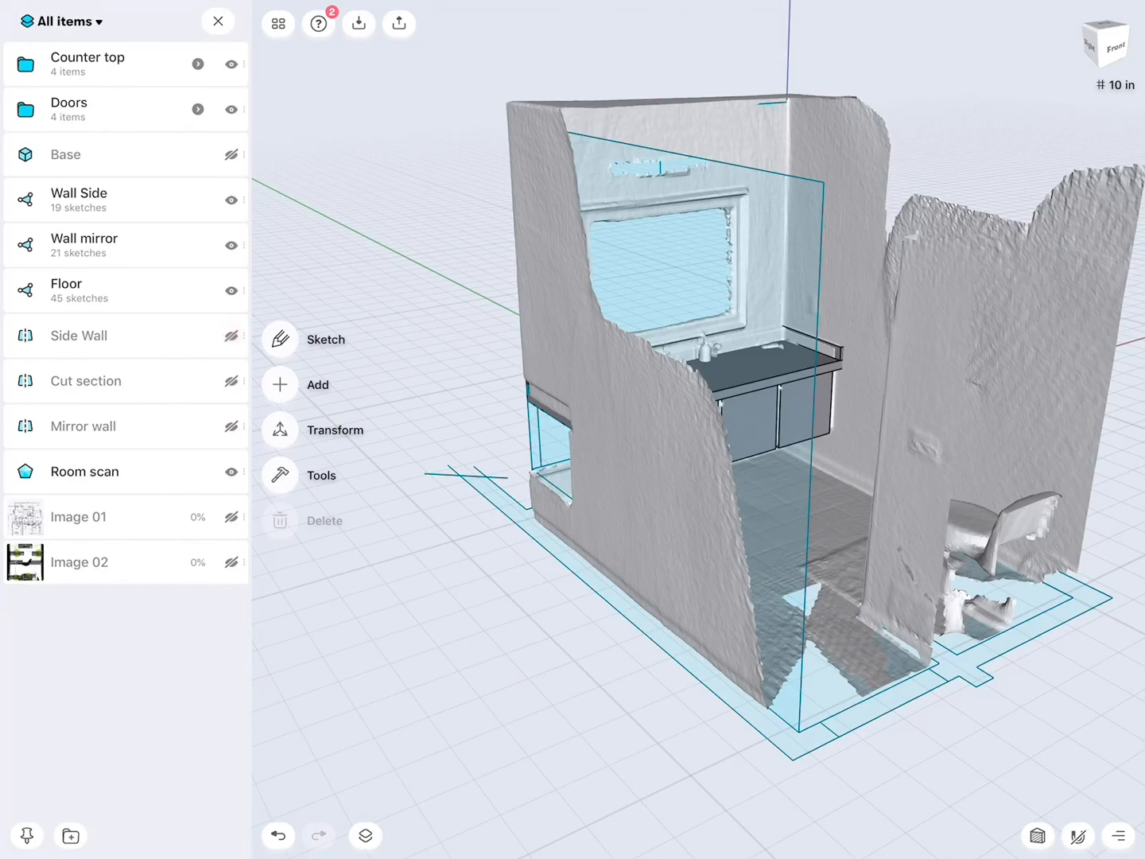
{"action": "left_click", "coordinate": [79, 336]}
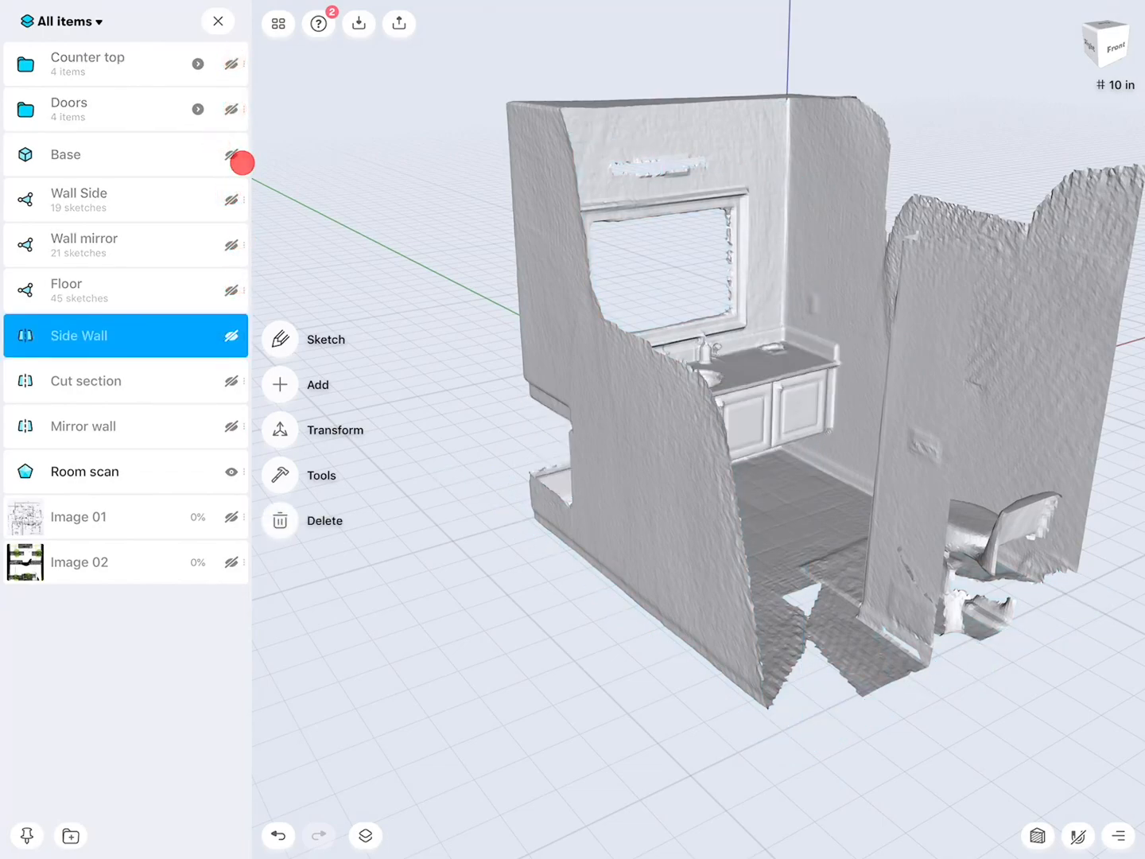
{"action": "left_click", "coordinate": [231, 471]}
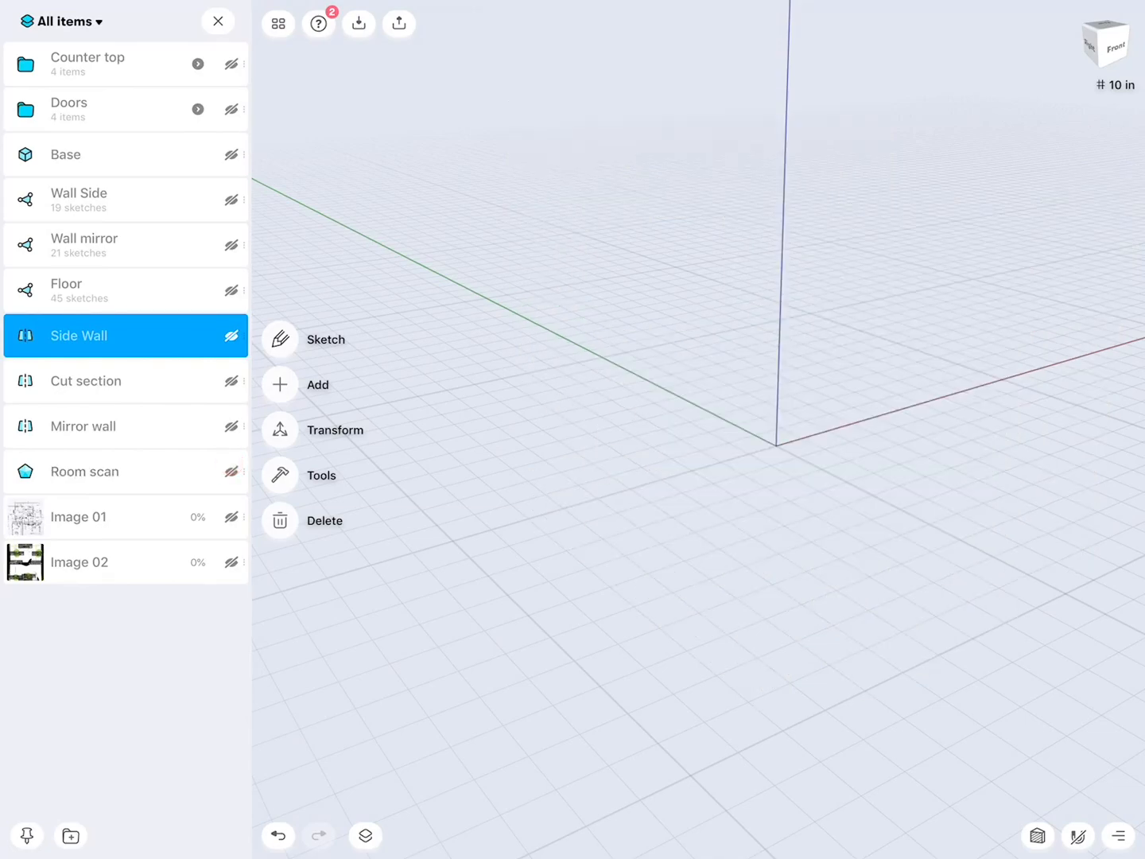
{"action": "left_click", "coordinate": [231, 64]}
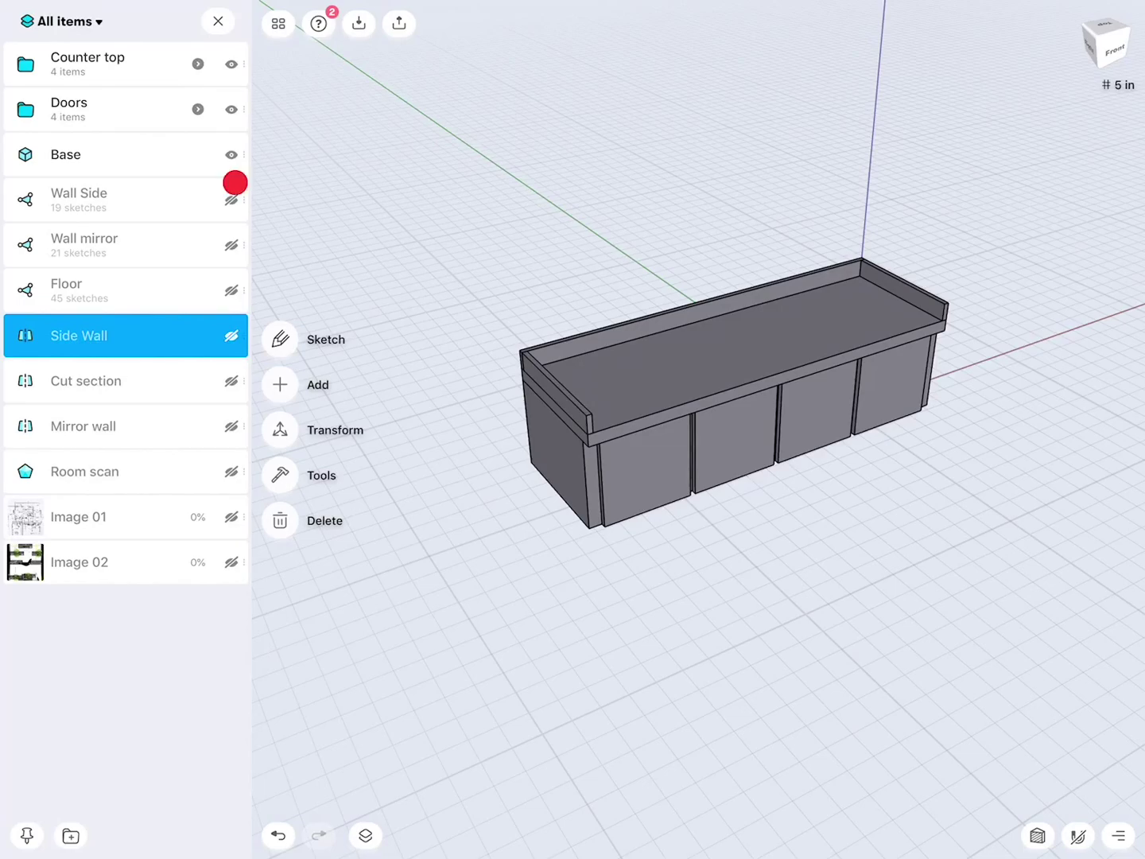
{"action": "left_click", "coordinate": [232, 198]}
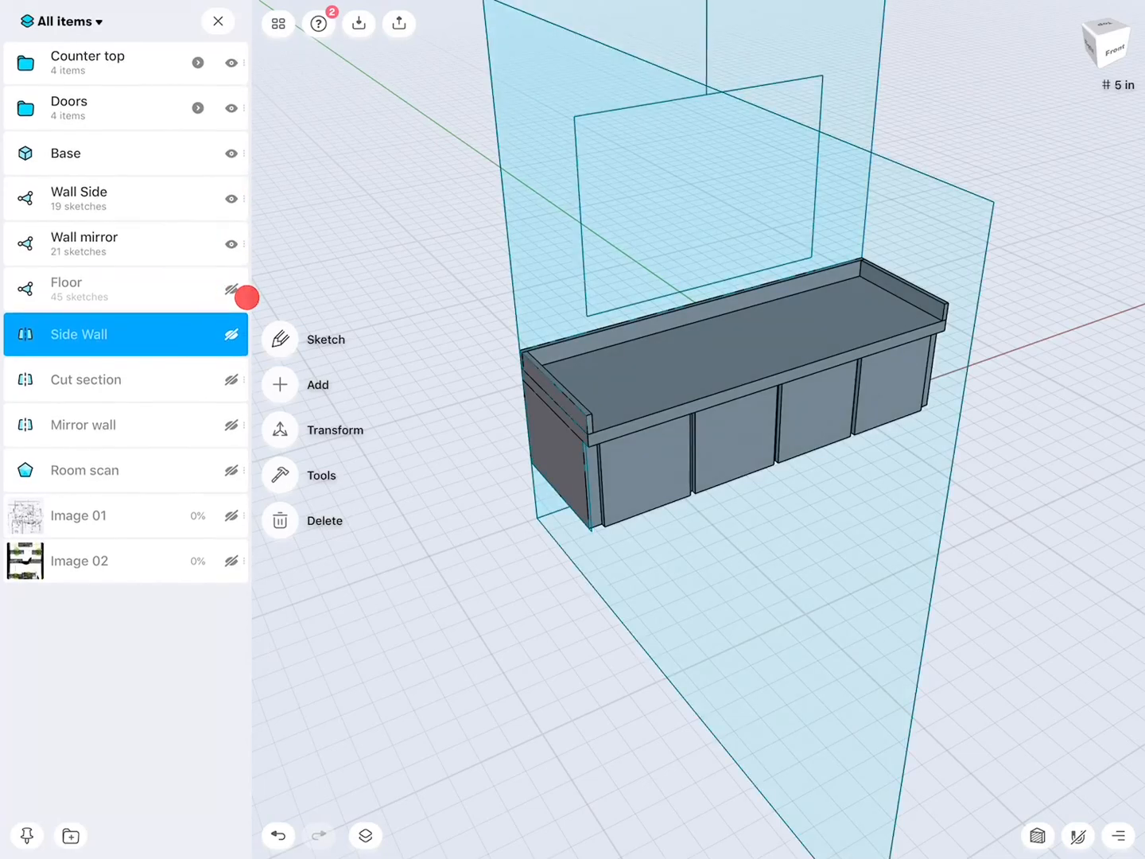
{"action": "left_click", "coordinate": [232, 334]}
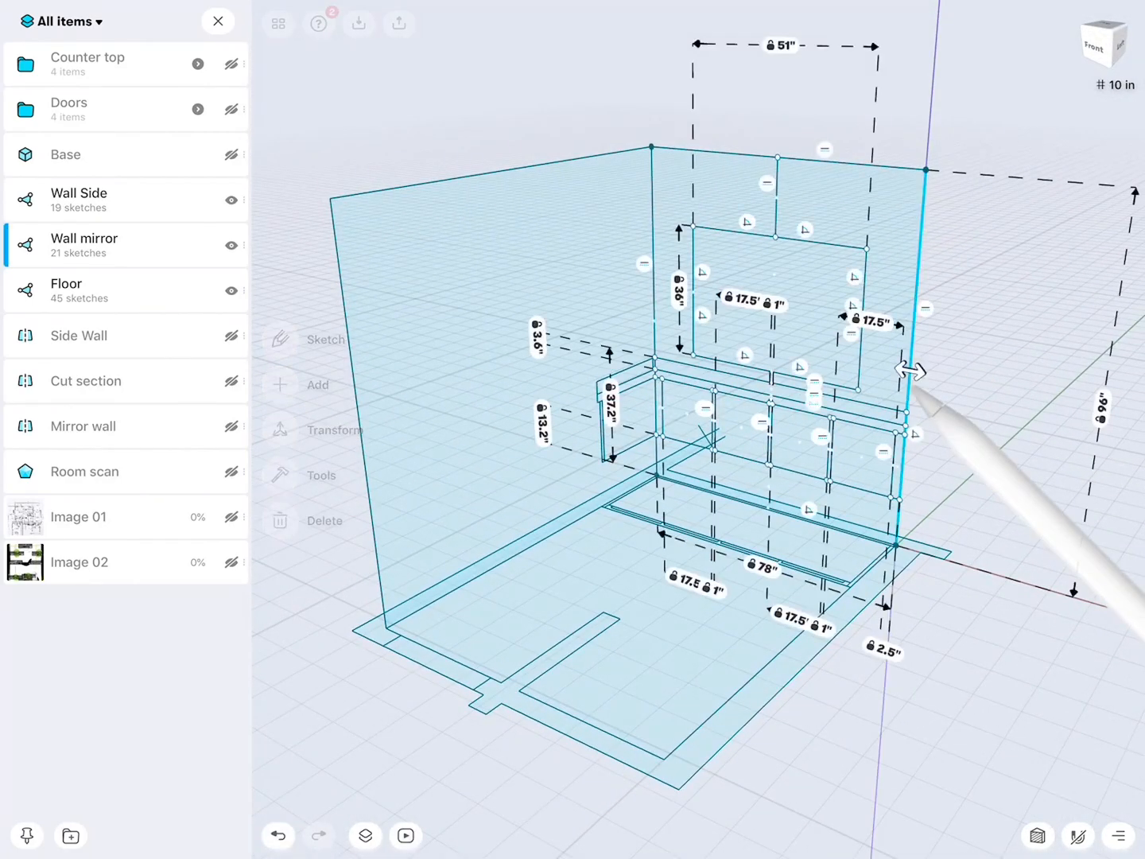
Exit the Items panel and sketch tools, and start a DXF export of Bathroom Done
{"action": "left_click", "coordinate": [279, 340]}
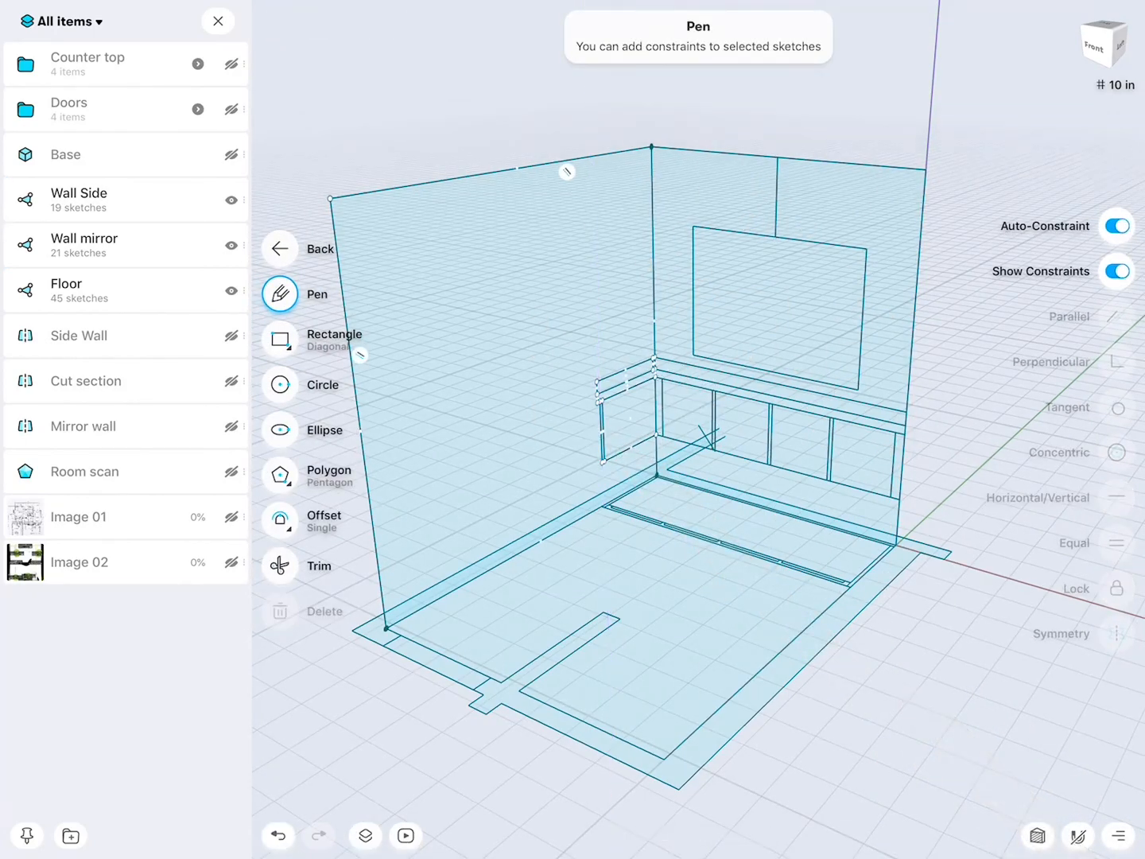
{"action": "left_click", "coordinate": [217, 22]}
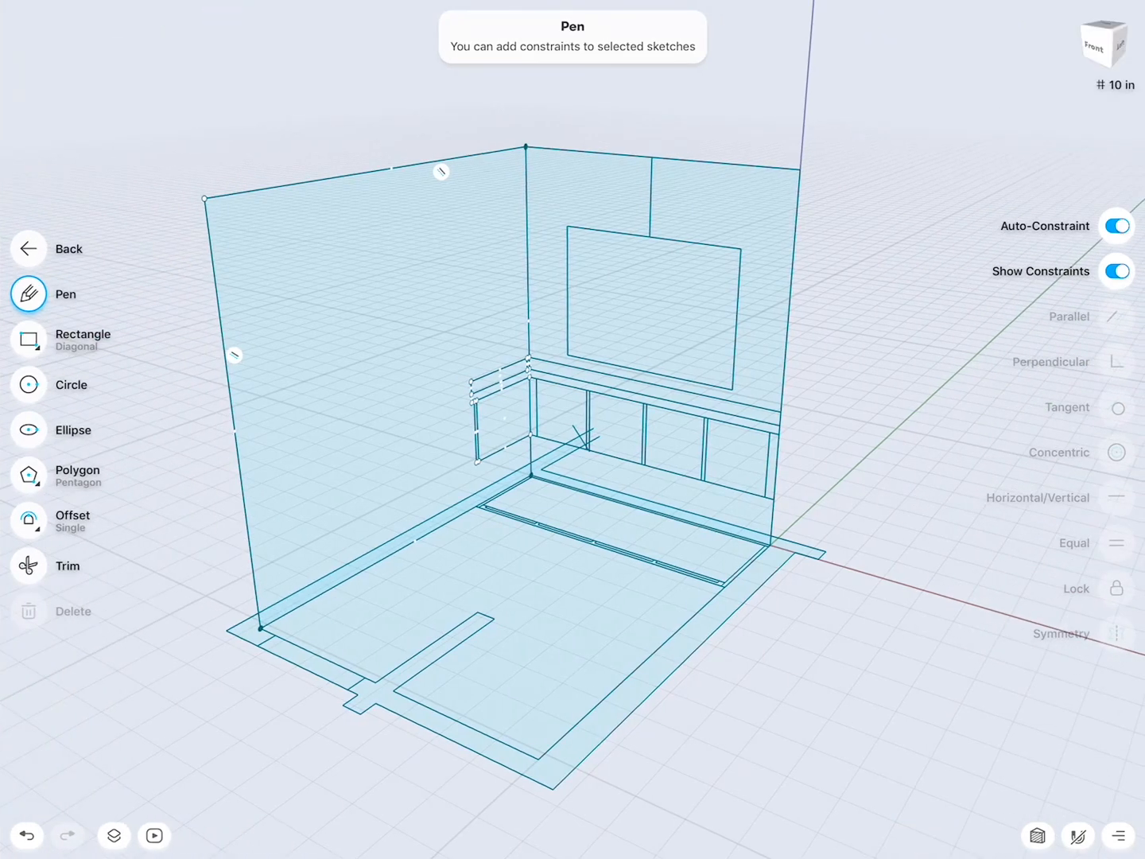
{"action": "left_click", "coordinate": [68, 249]}
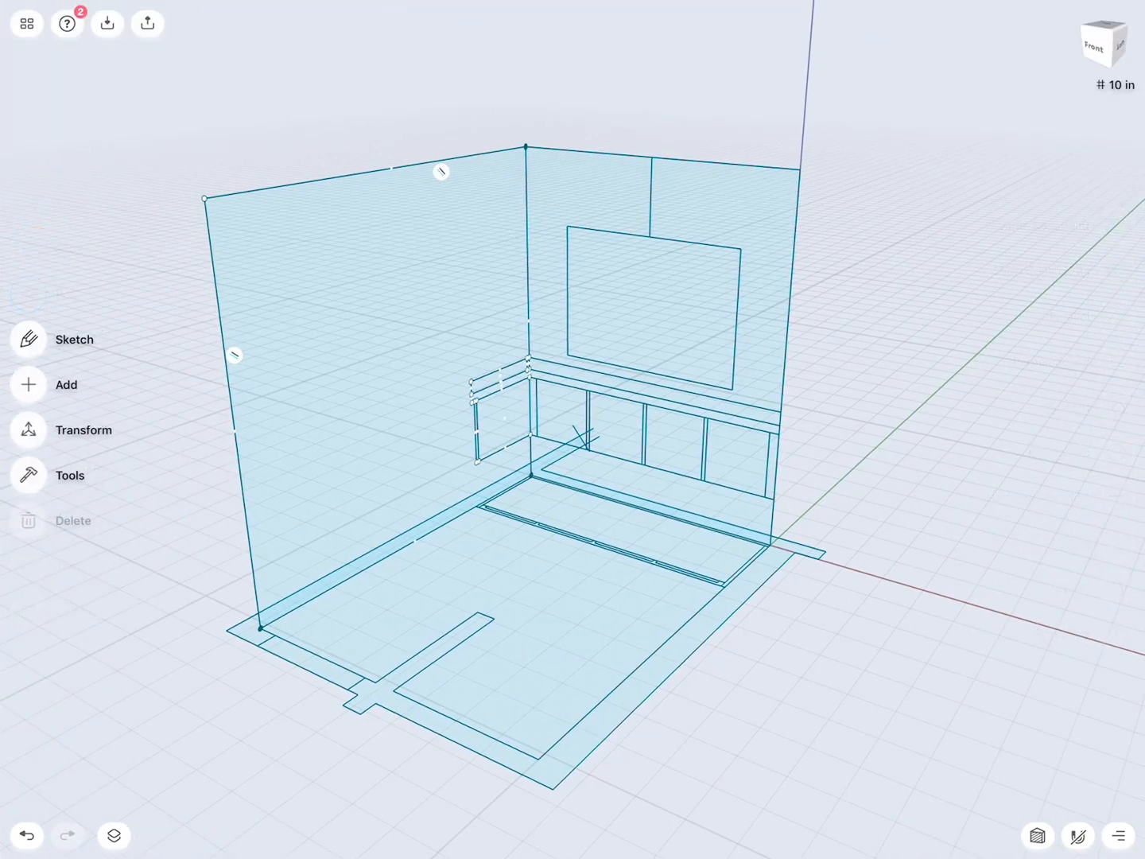
{"action": "left_click", "coordinate": [147, 23]}
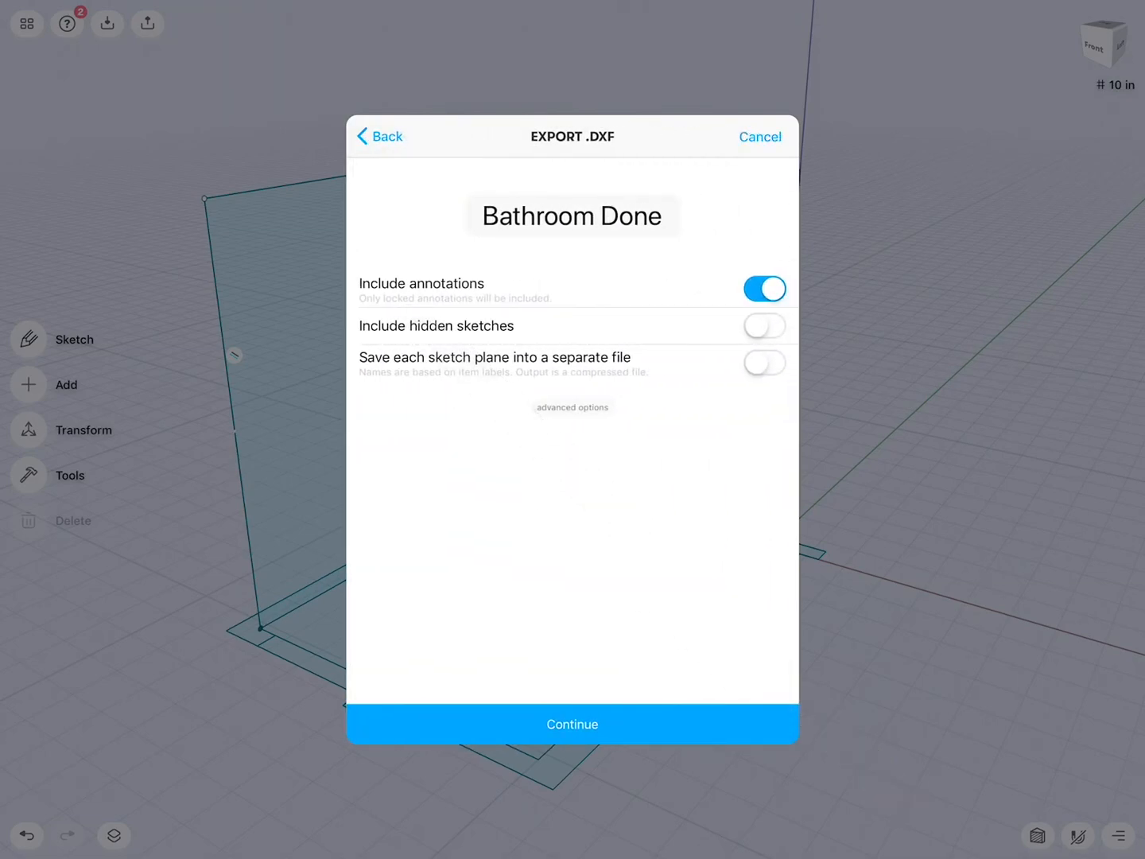
Dismiss the EXPORT .DXF settings dialog
{"action": "left_click", "coordinate": [764, 363]}
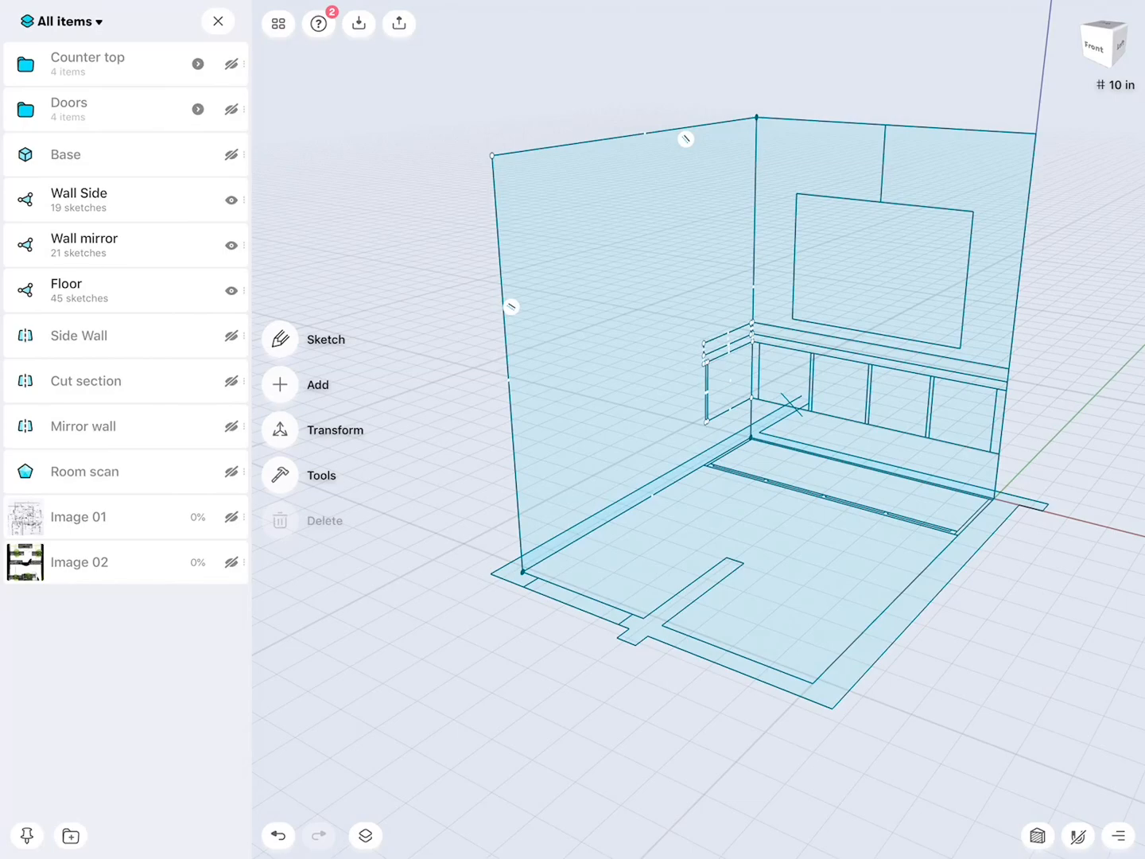
Delete the Wall Side sketch from the item list and orbit to a side view
{"action": "left_click", "coordinate": [231, 199]}
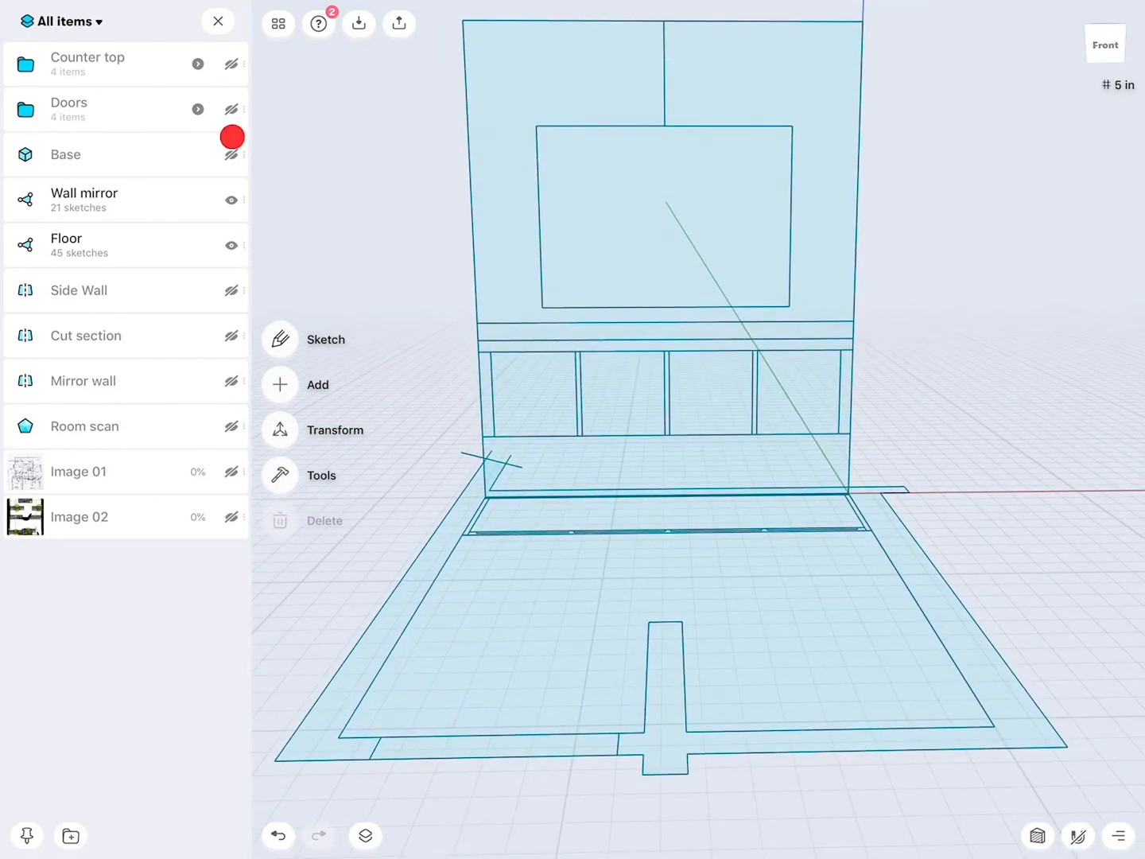
{"action": "left_click", "coordinate": [232, 155]}
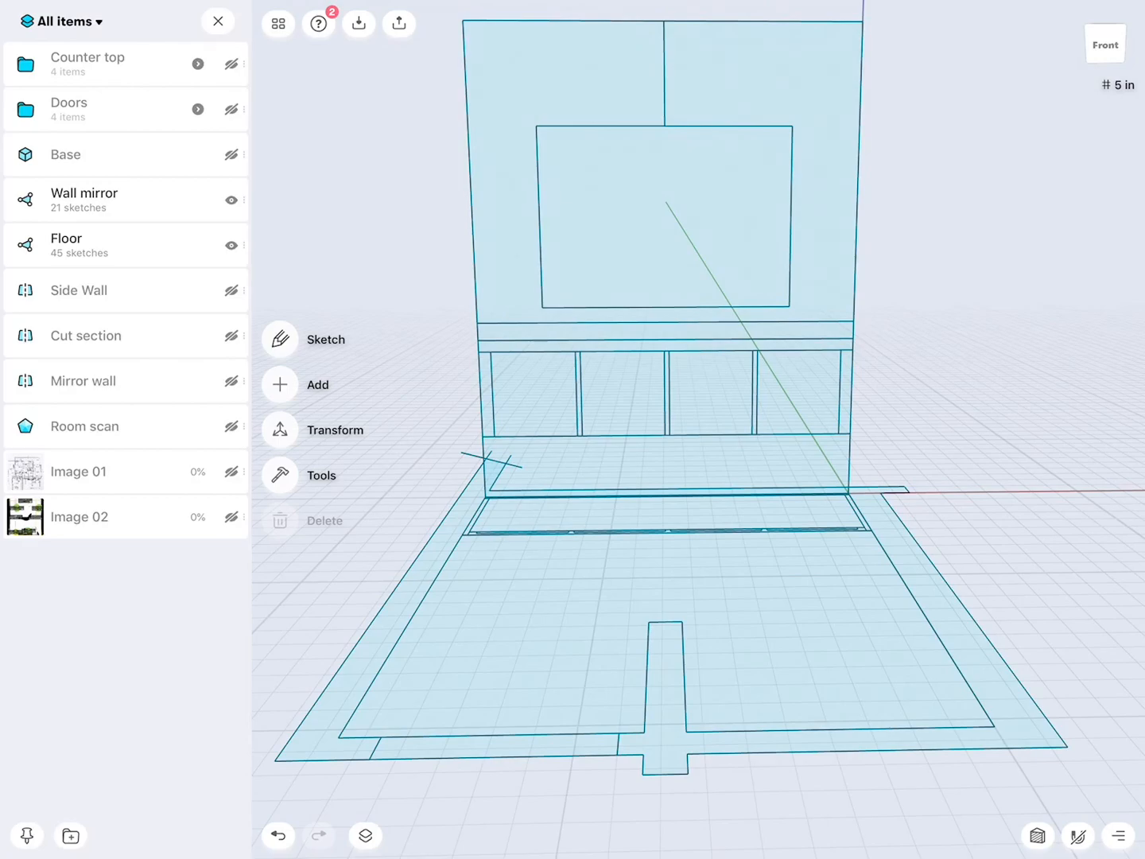
{"action": "left_click", "coordinate": [231, 426]}
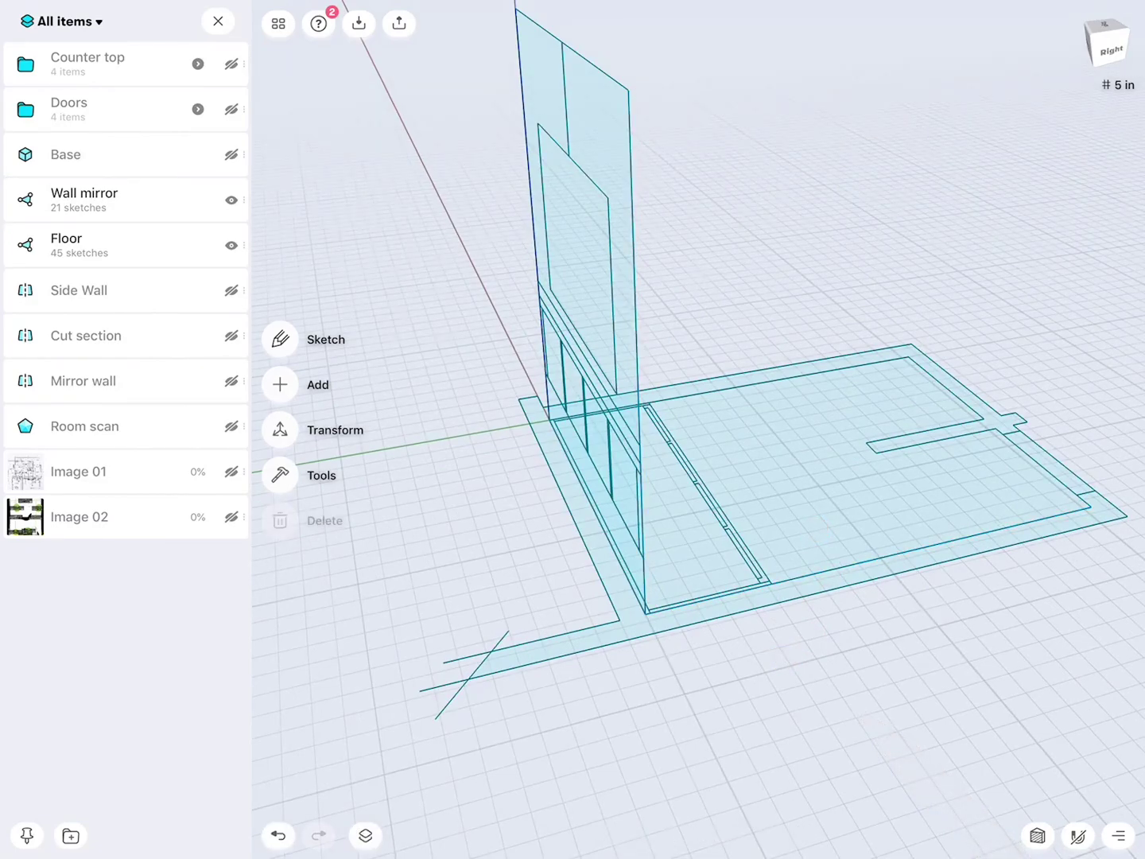
Add Plane 04 through a floor-sketch edge, angled to -90° so it stands upright
{"action": "left_click", "coordinate": [324, 339]}
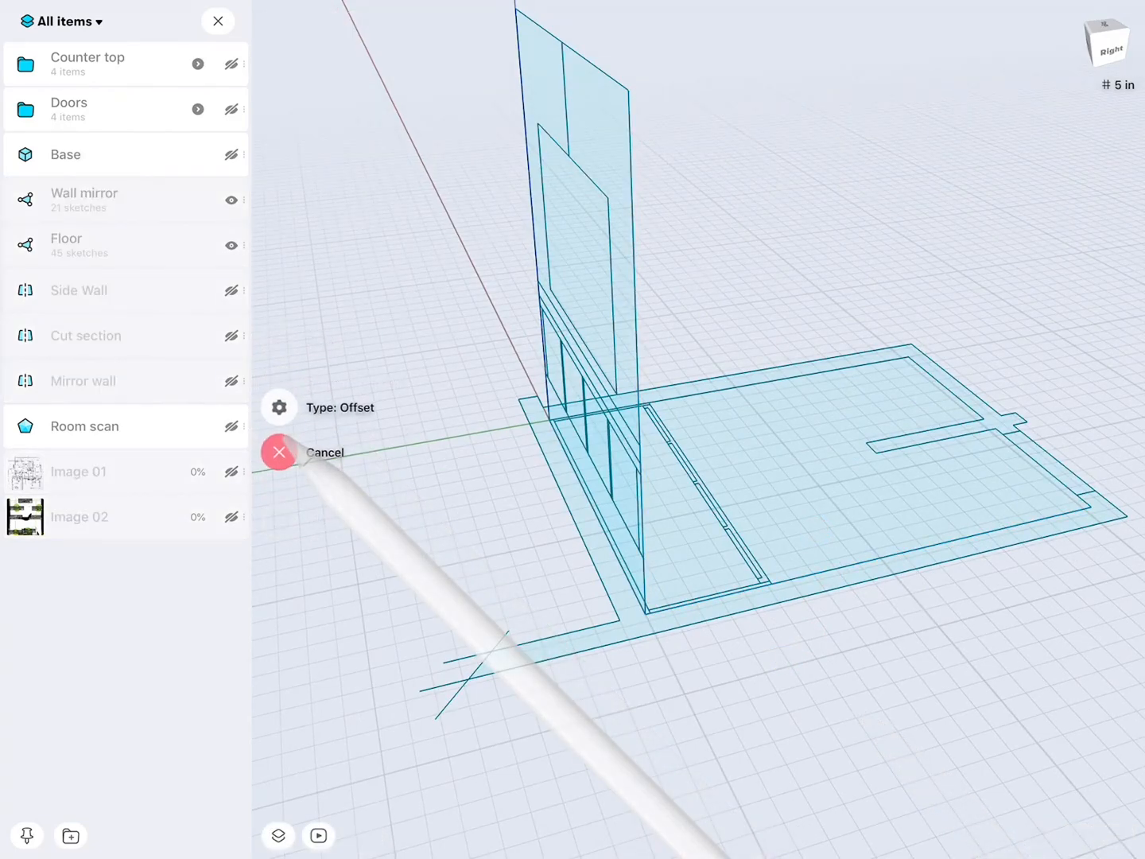
{"action": "left_click", "coordinate": [279, 406]}
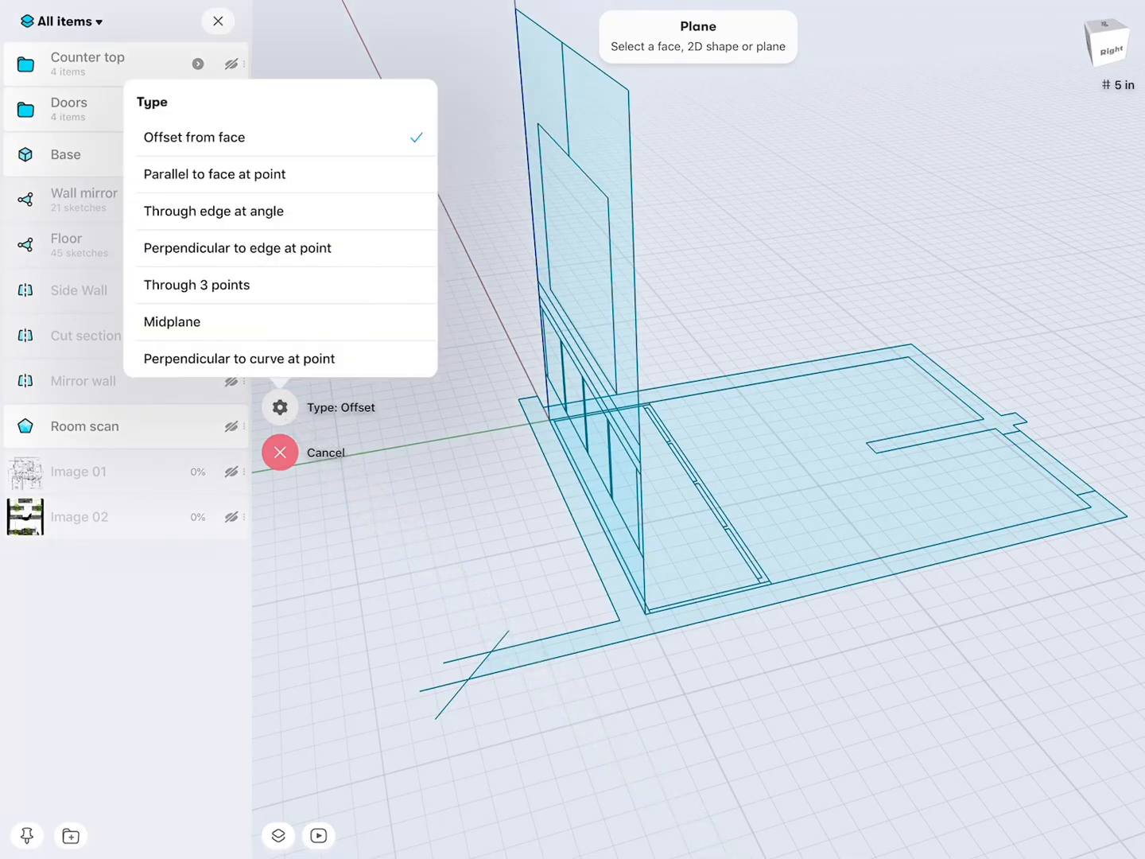
{"action": "left_click", "coordinate": [213, 211]}
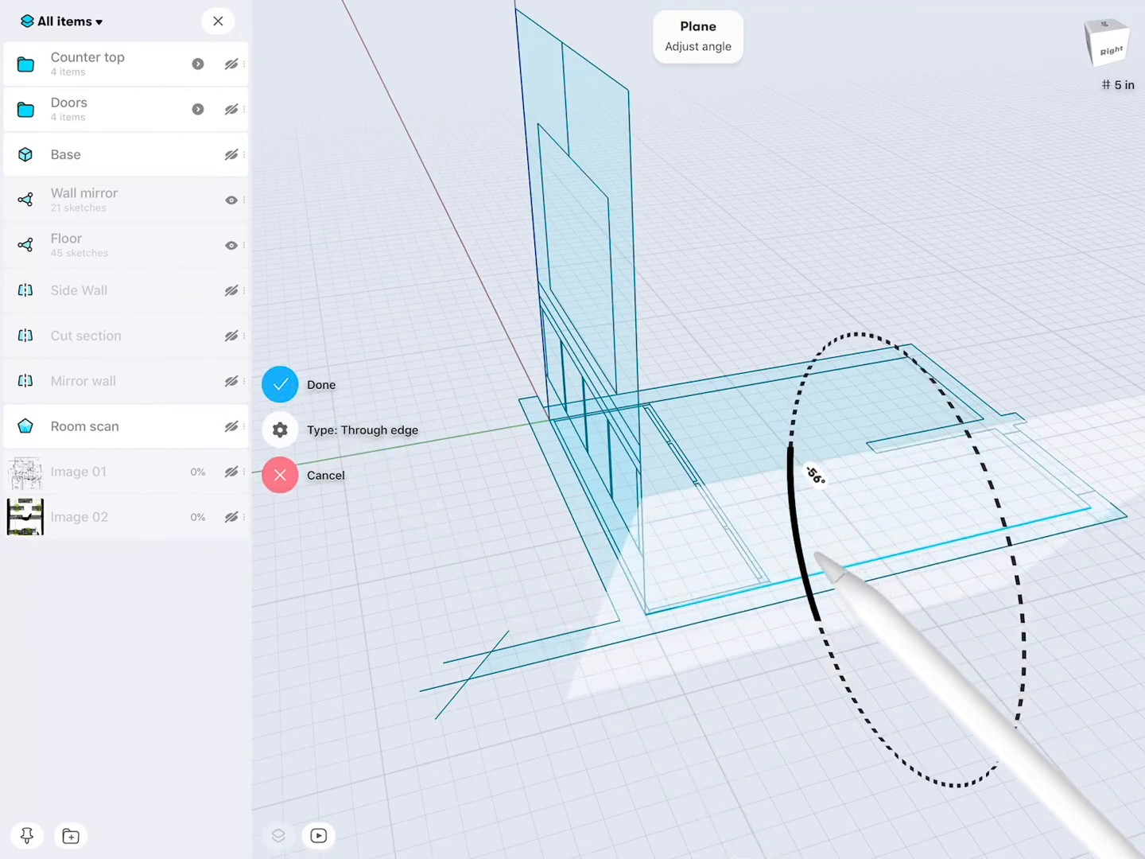
{"action": "left_click", "coordinate": [810, 473]}
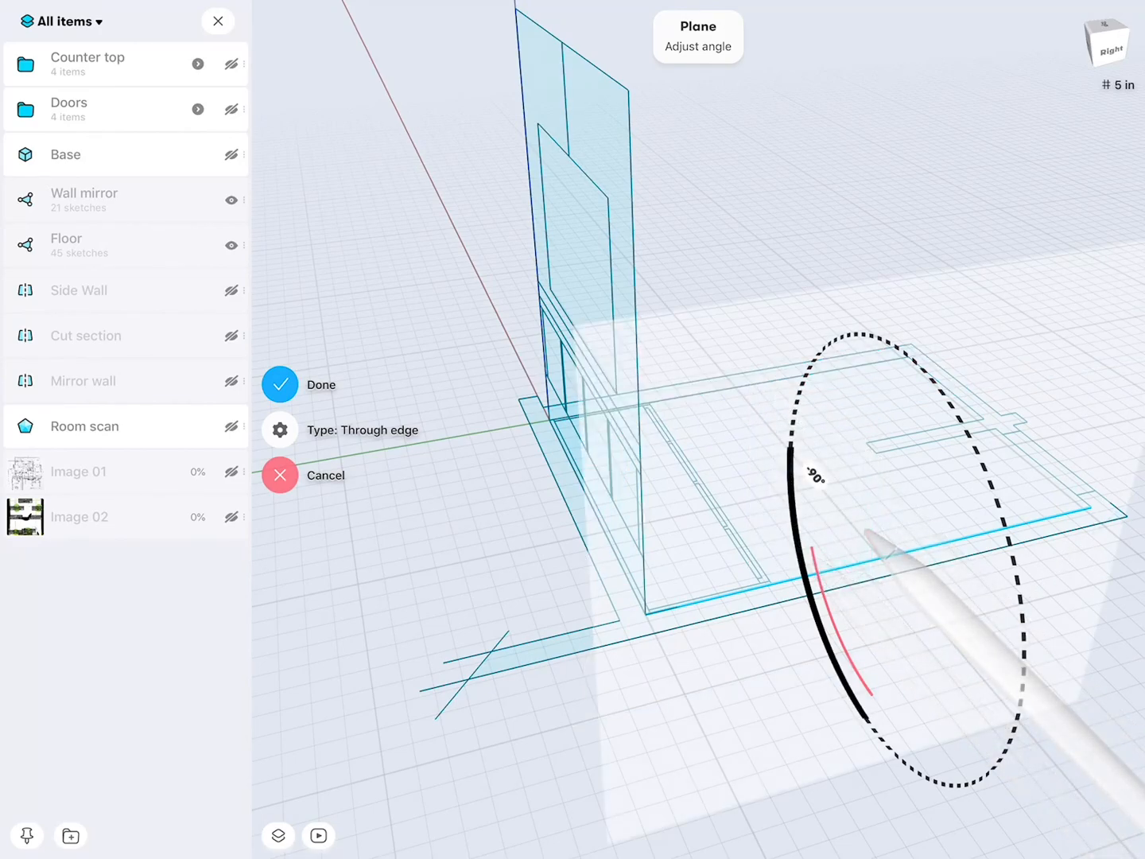
{"action": "left_click", "coordinate": [279, 384]}
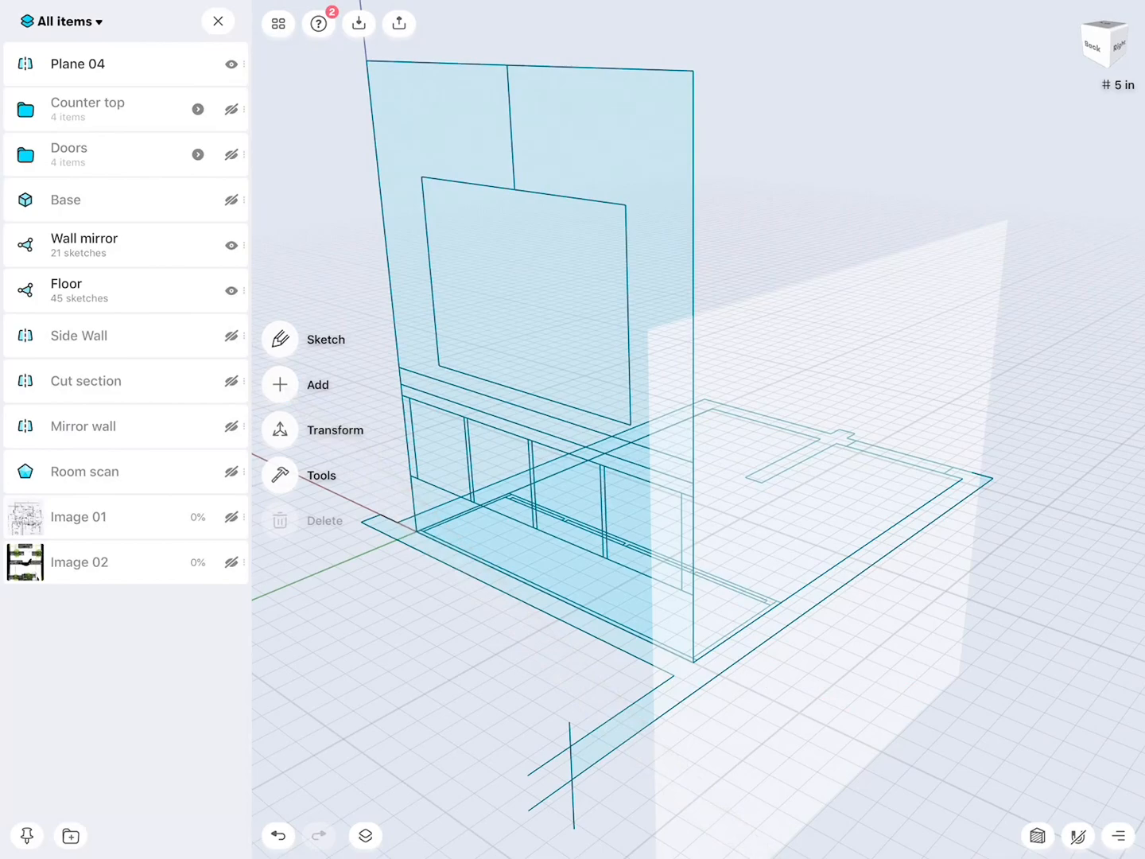
Select Plane 04, then a Wall mirror edge, and switch to the modelling Tools
{"action": "left_click", "coordinate": [96, 63]}
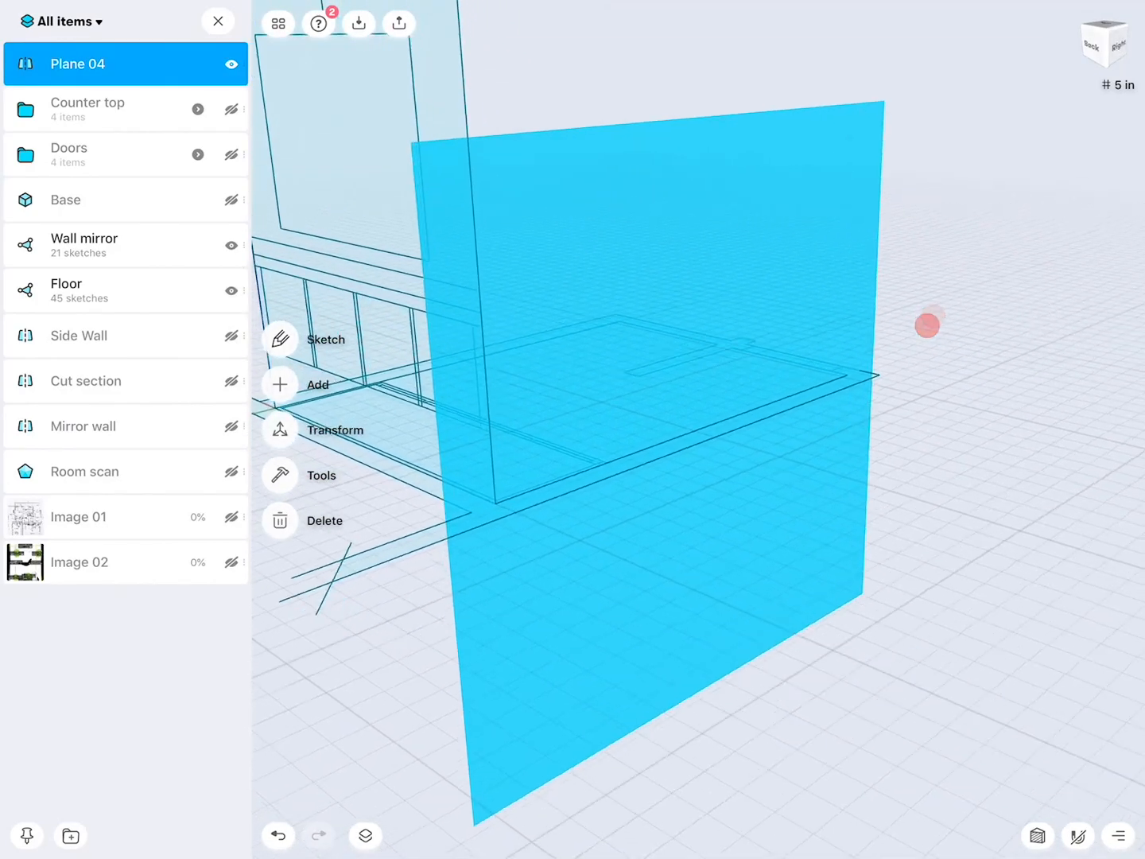
{"action": "left_click", "coordinate": [1104, 40]}
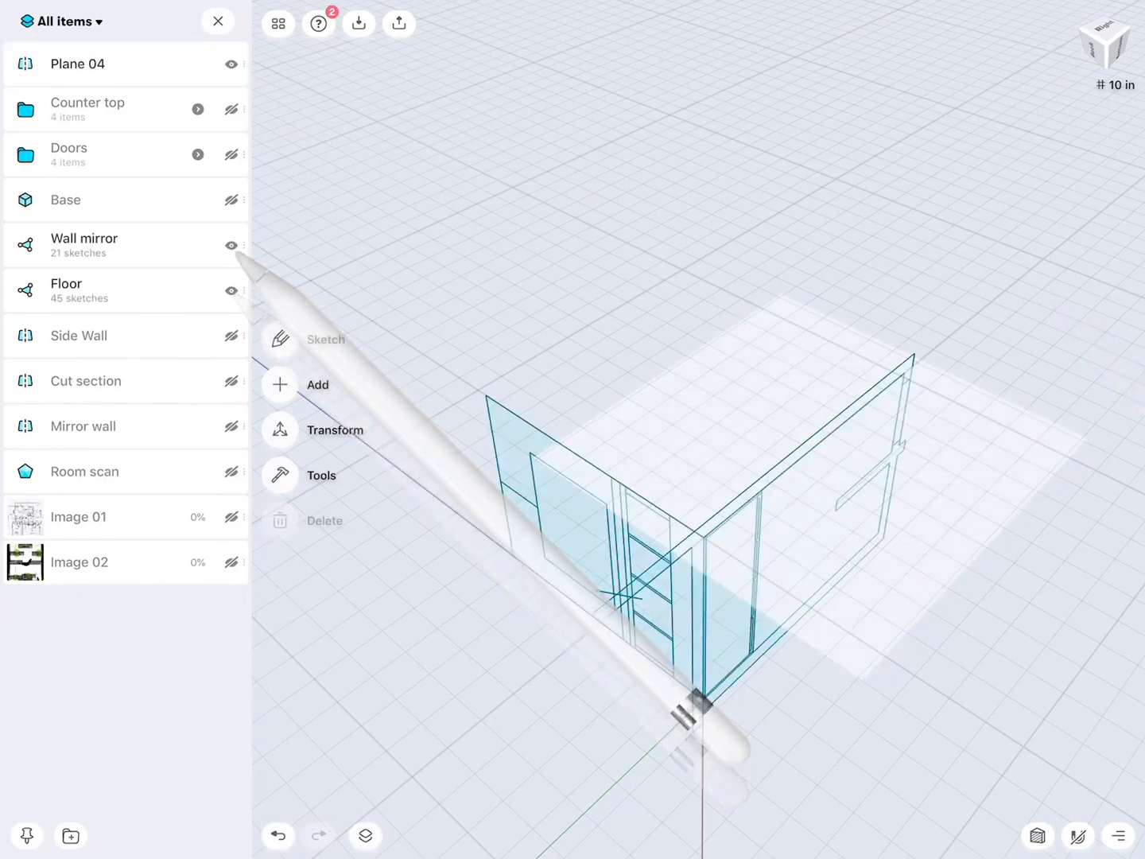
{"action": "left_click", "coordinate": [326, 340]}
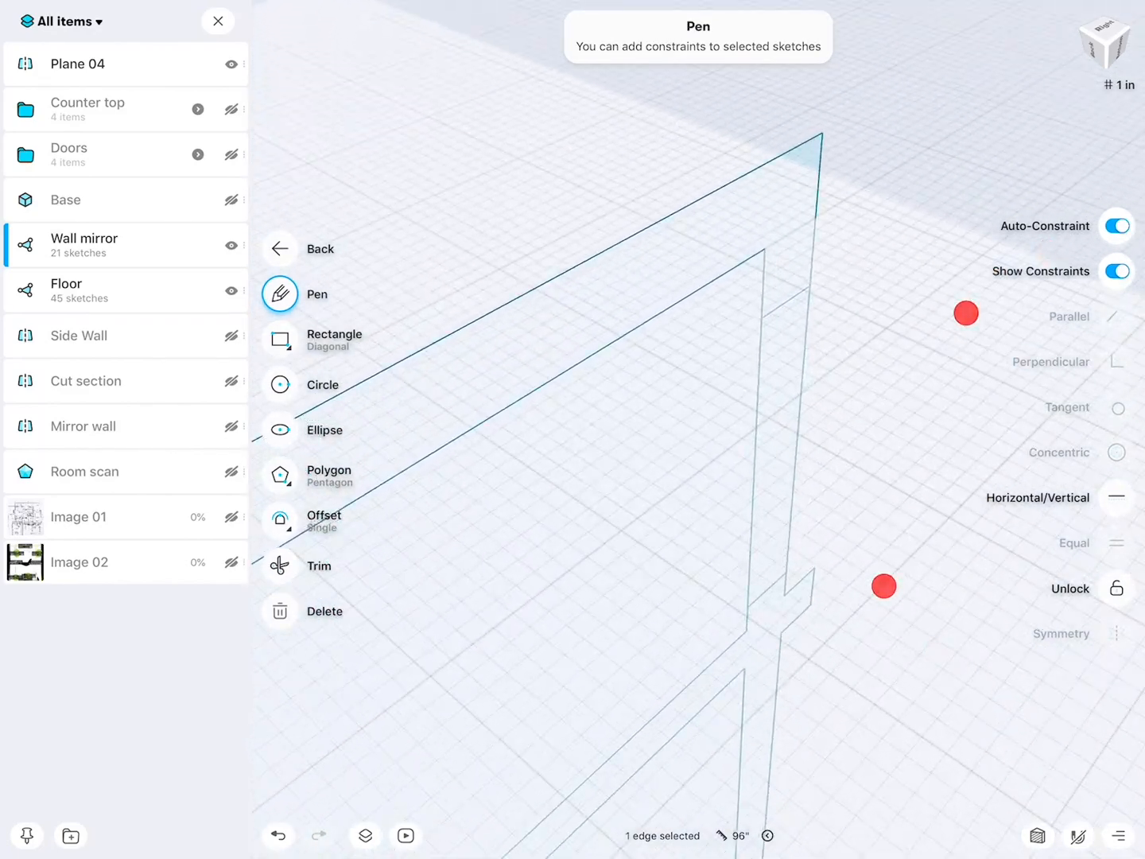
{"action": "left_click", "coordinate": [280, 248]}
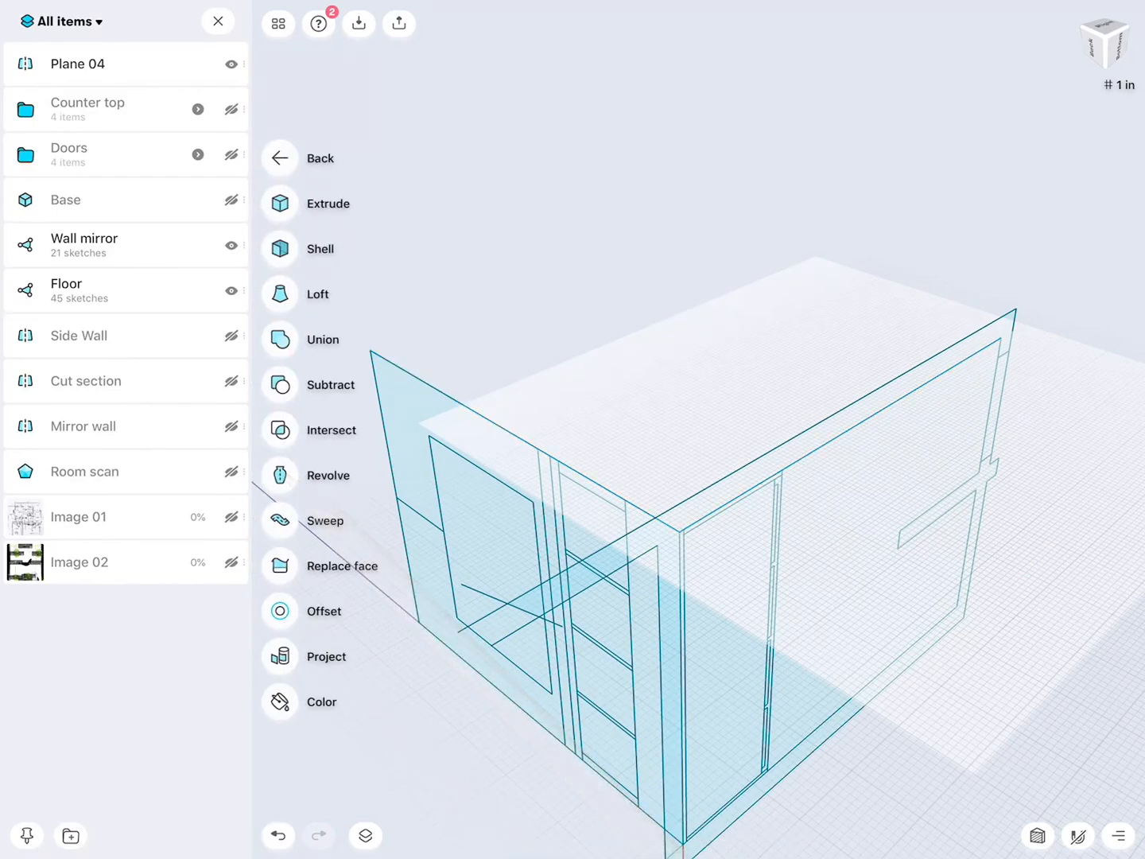
Project the Wall mirror and Floor edges onto Plane 04, producing Sketch 03
{"action": "left_click", "coordinate": [325, 656]}
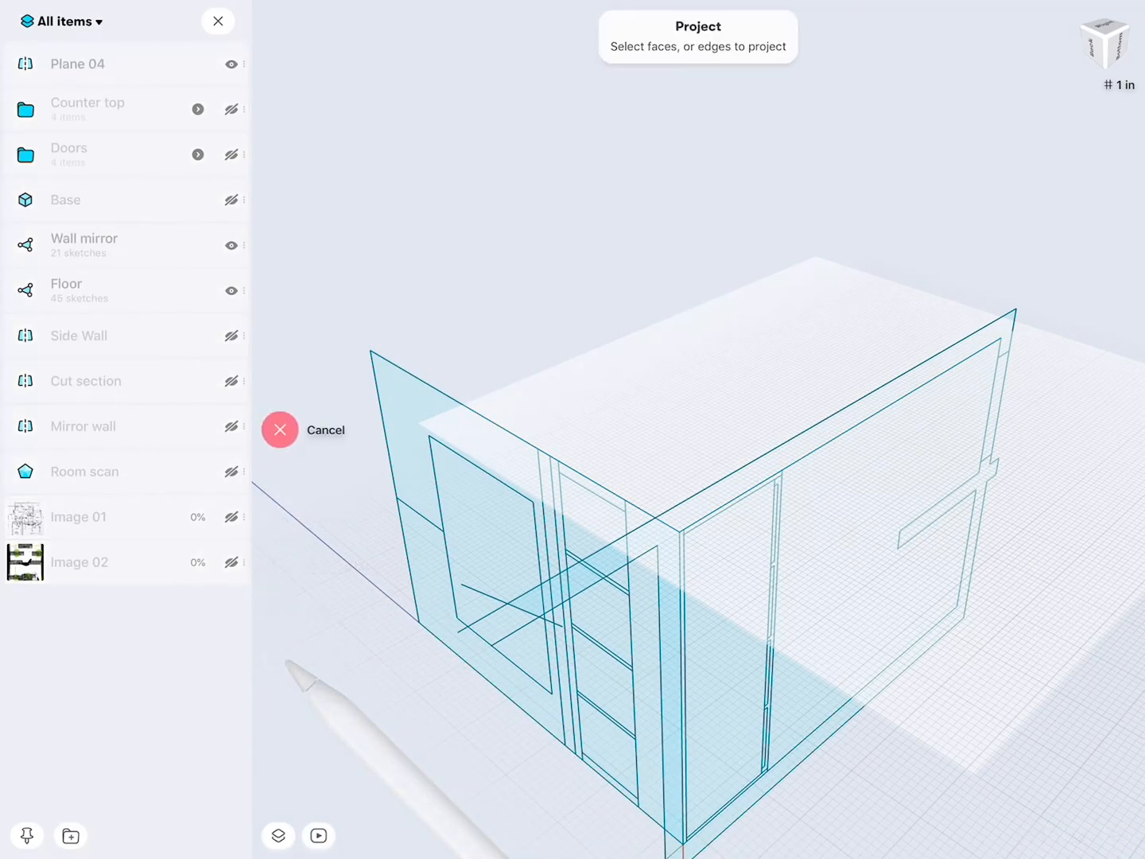
{"action": "left_click", "coordinate": [986, 374]}
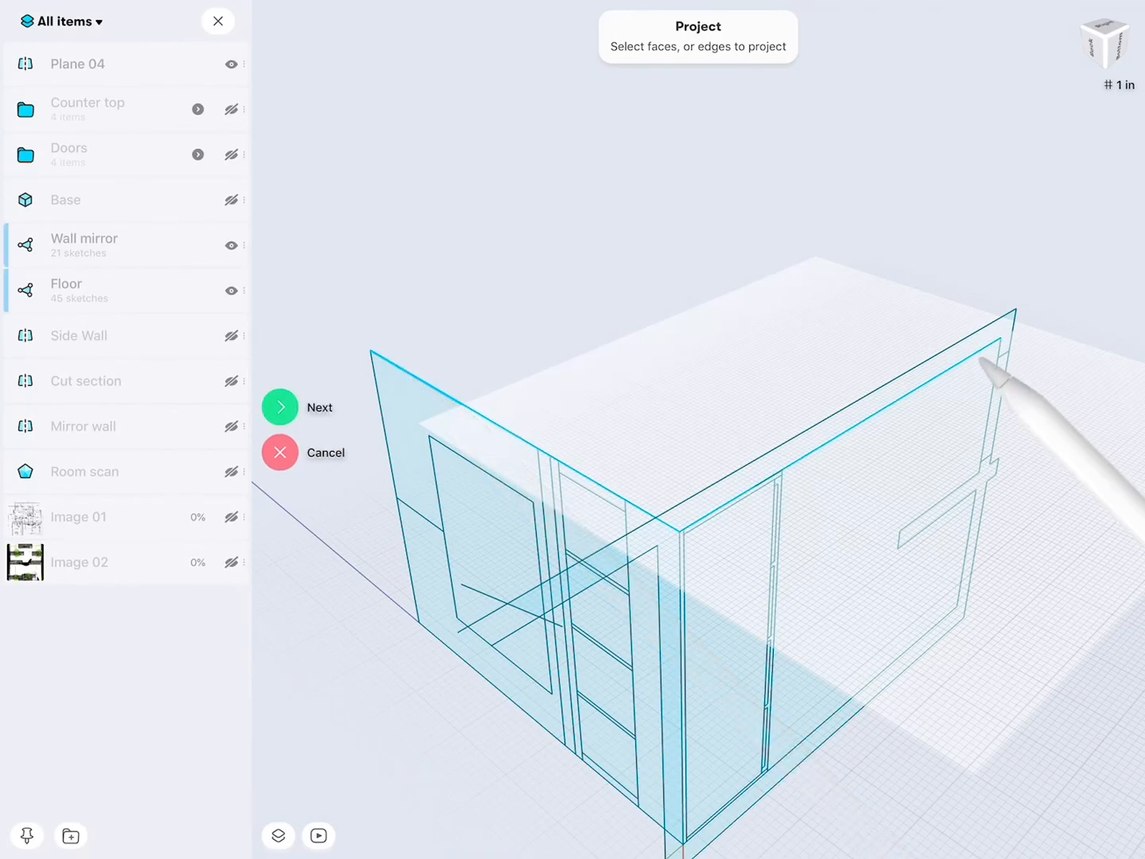
{"action": "left_click", "coordinate": [280, 407]}
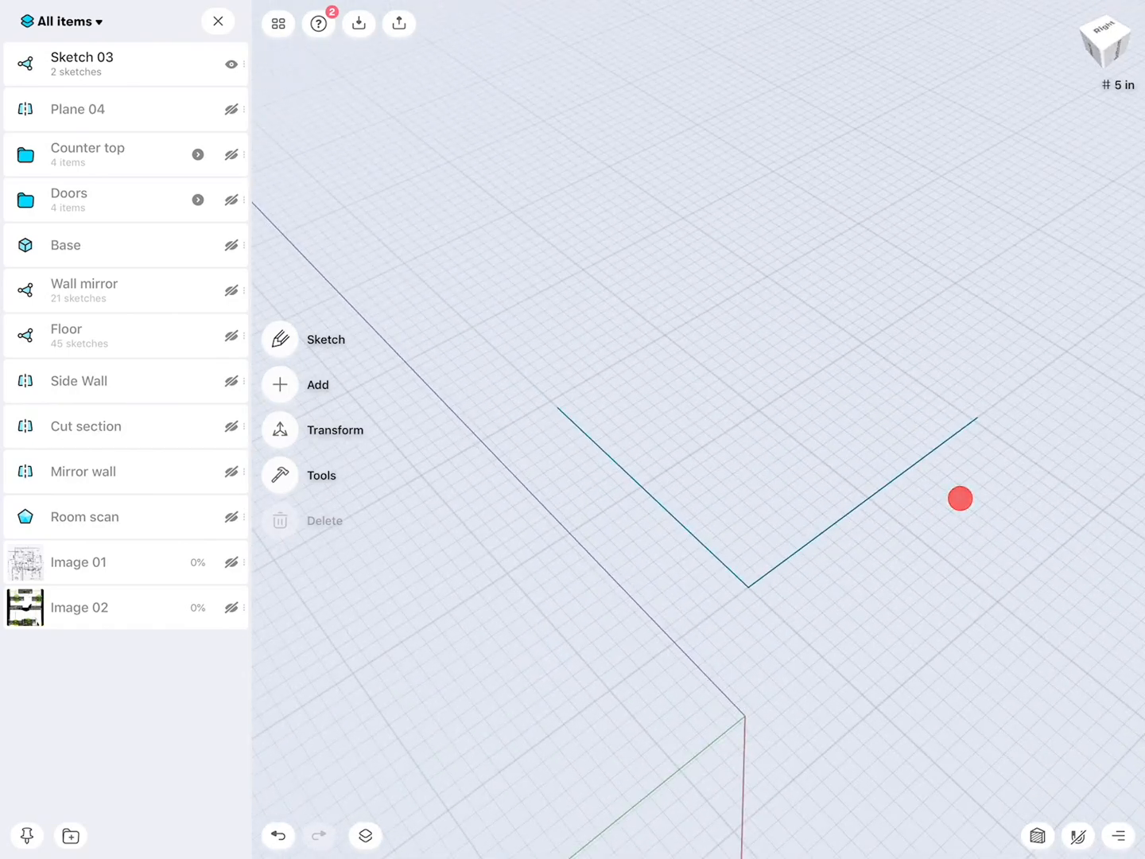
Pen-draw a closed quadrilateral on Plane 04 and unhide Counter top, Doors and Base
{"action": "left_click", "coordinate": [325, 339]}
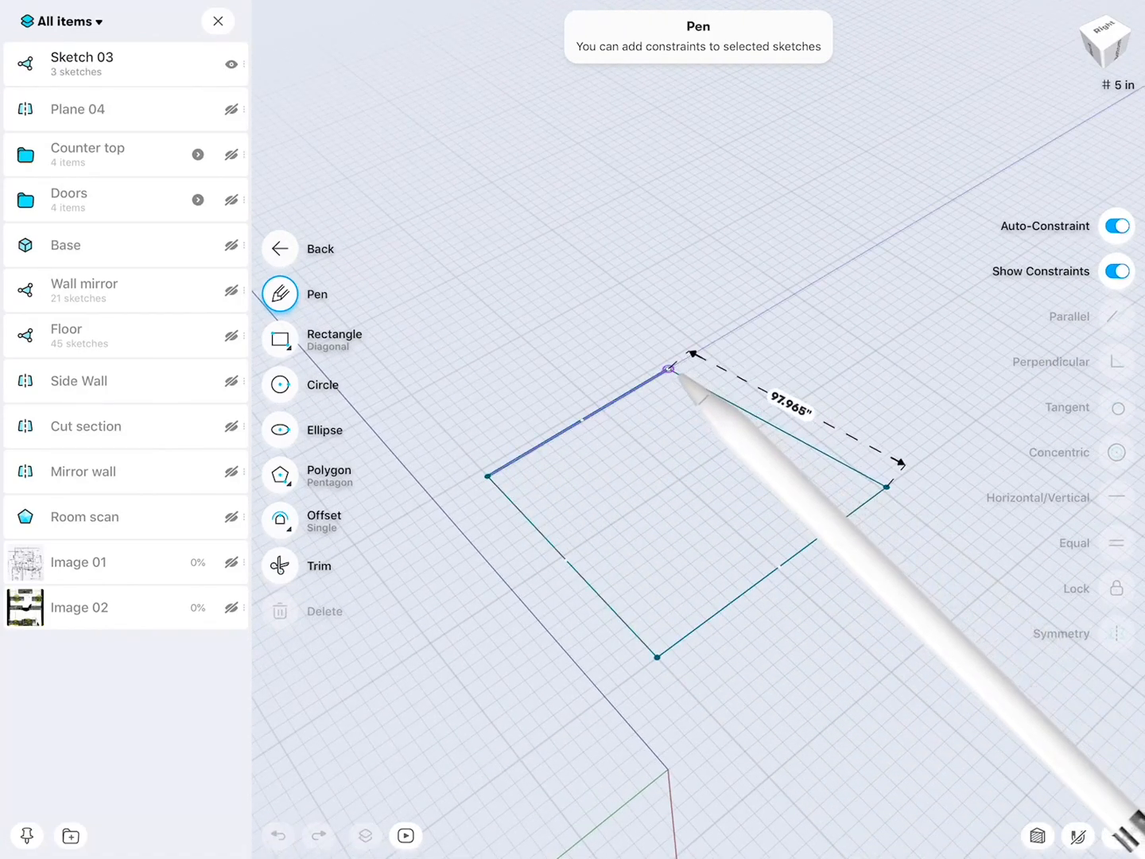
{"action": "left_click", "coordinate": [669, 368]}
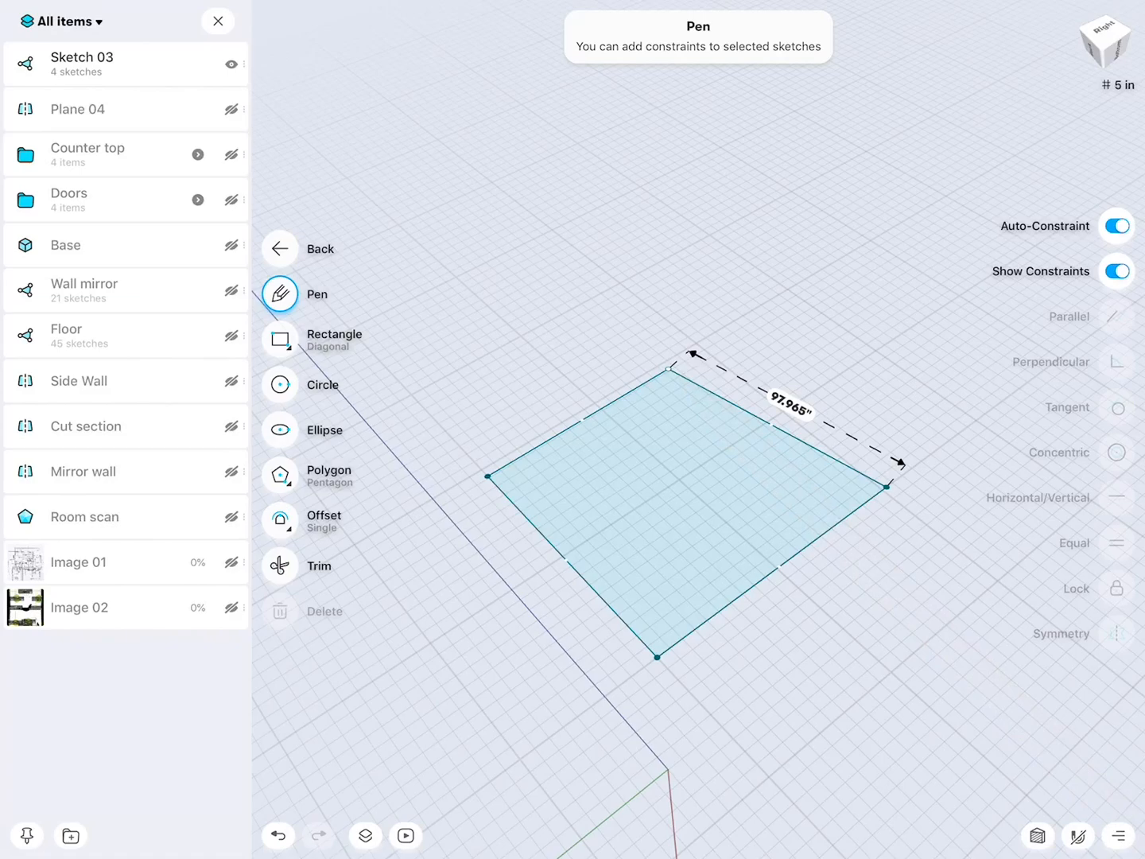
{"action": "left_click", "coordinate": [775, 418]}
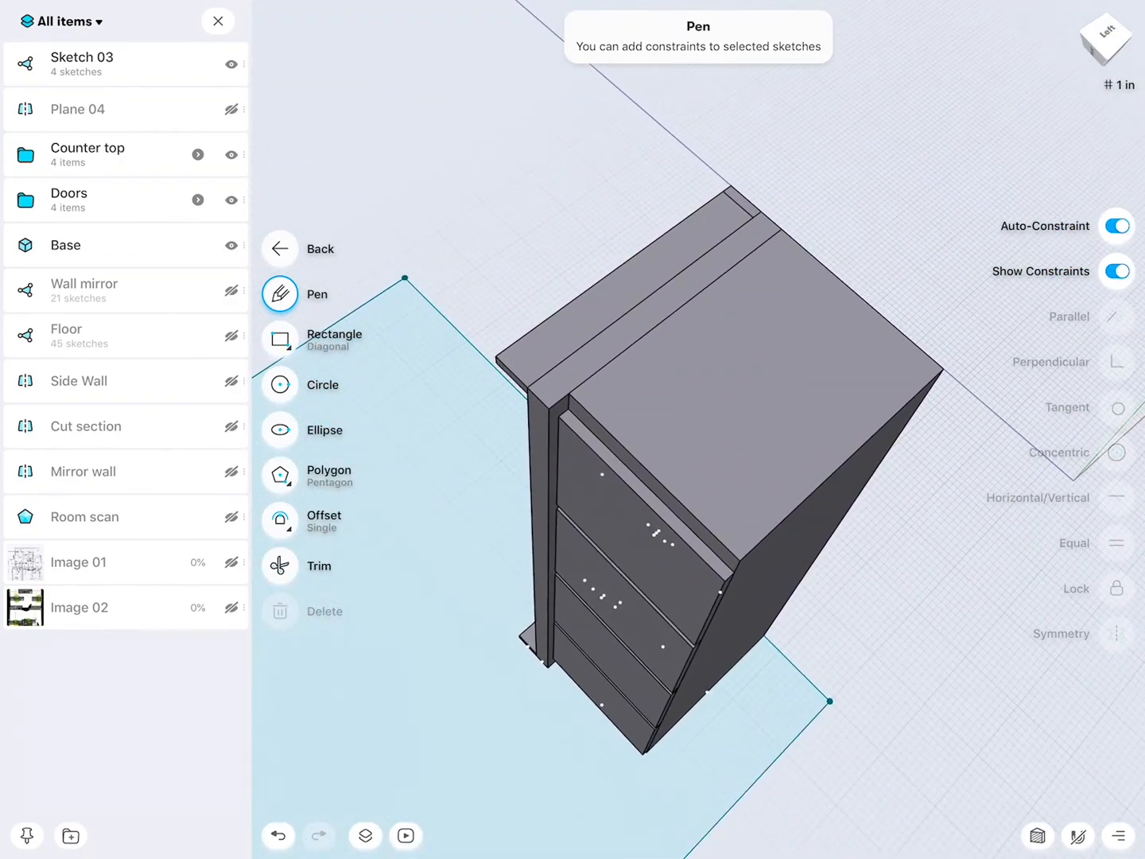
Project the counter top, door and base cabinet edges onto the outline face as sketches
{"action": "left_click", "coordinate": [306, 248]}
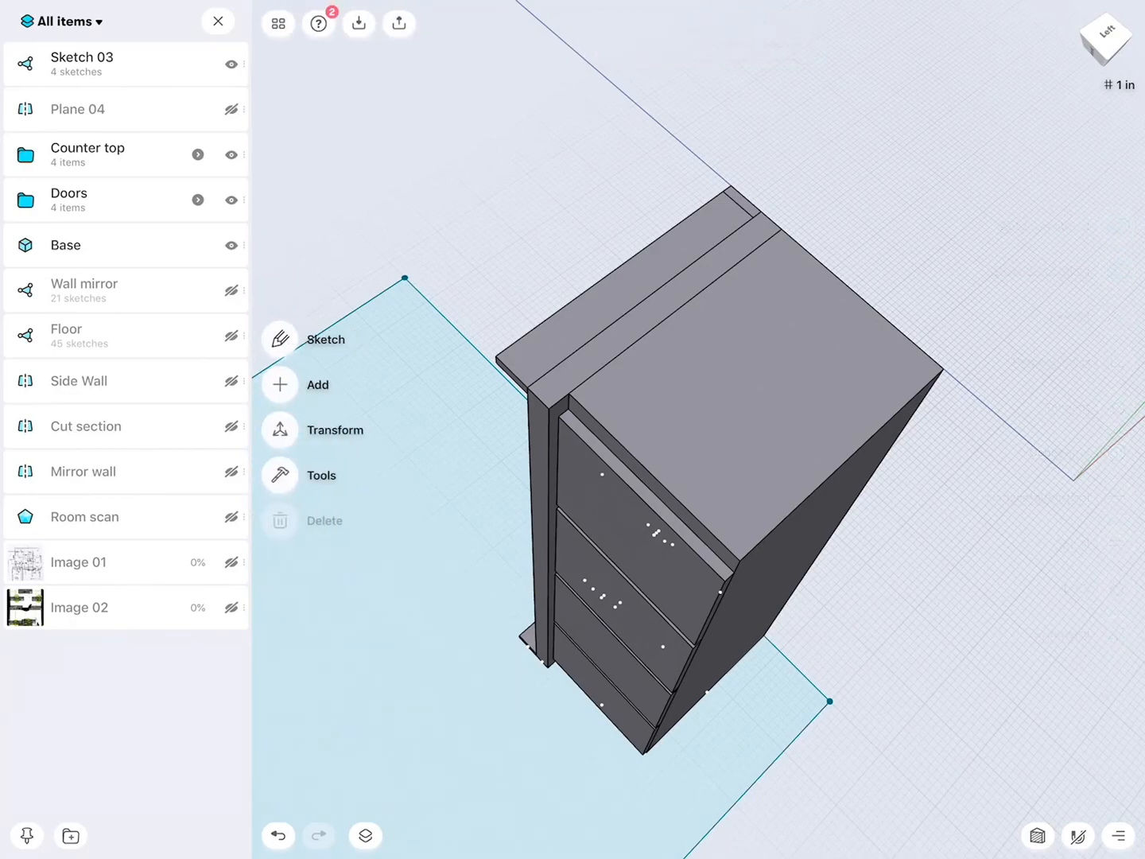
{"action": "left_click", "coordinate": [334, 429]}
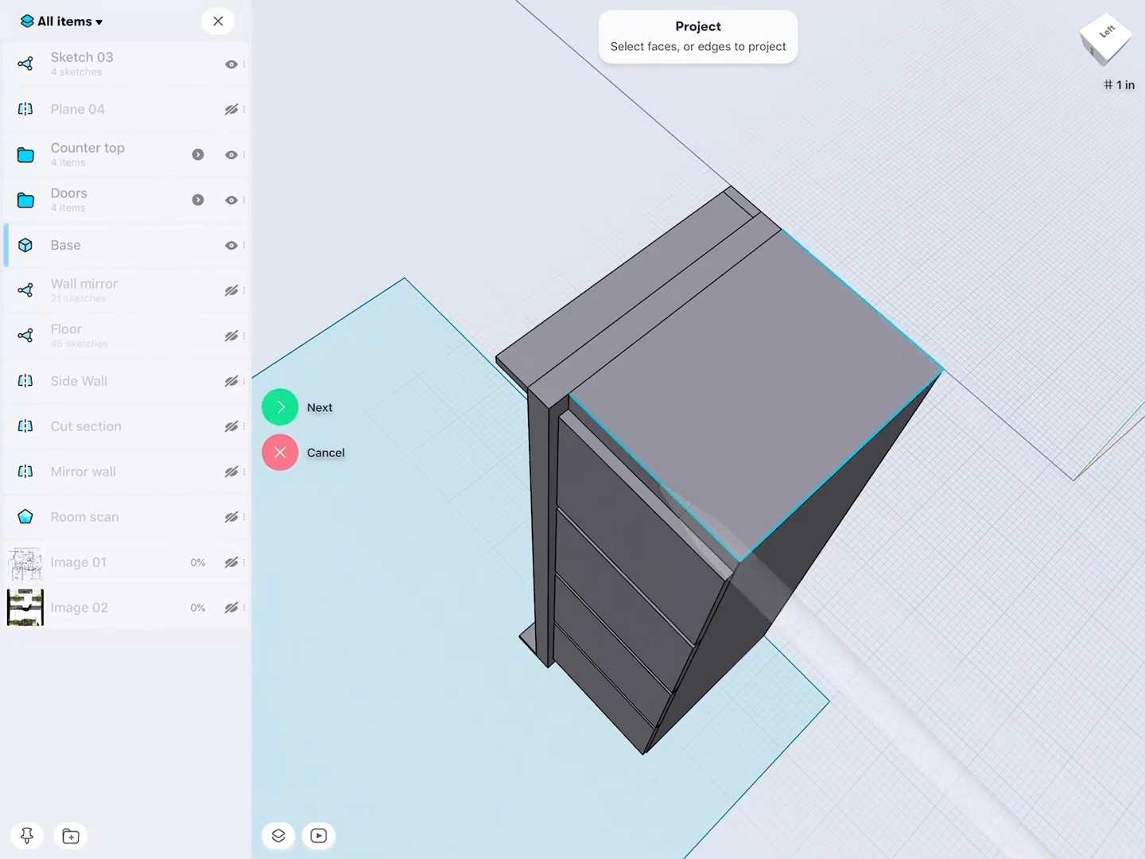
{"action": "left_click", "coordinate": [660, 286]}
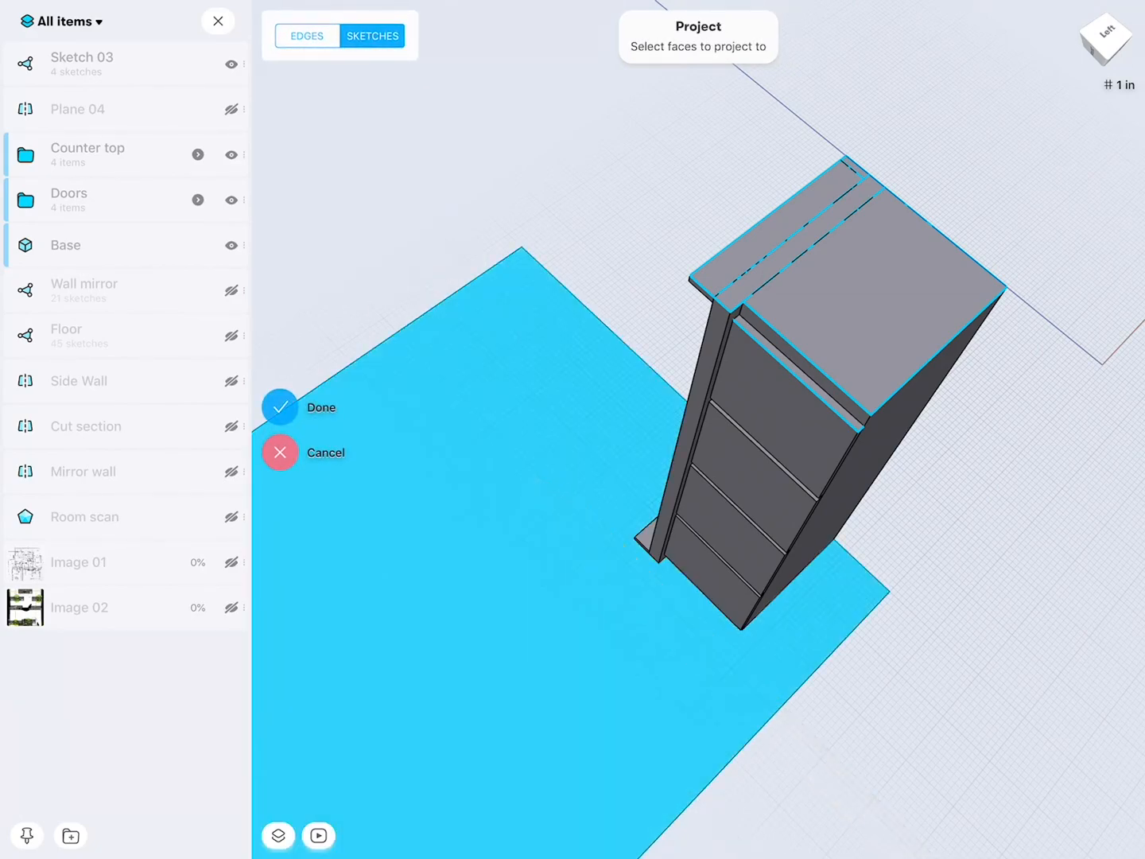
{"action": "left_click", "coordinate": [279, 407]}
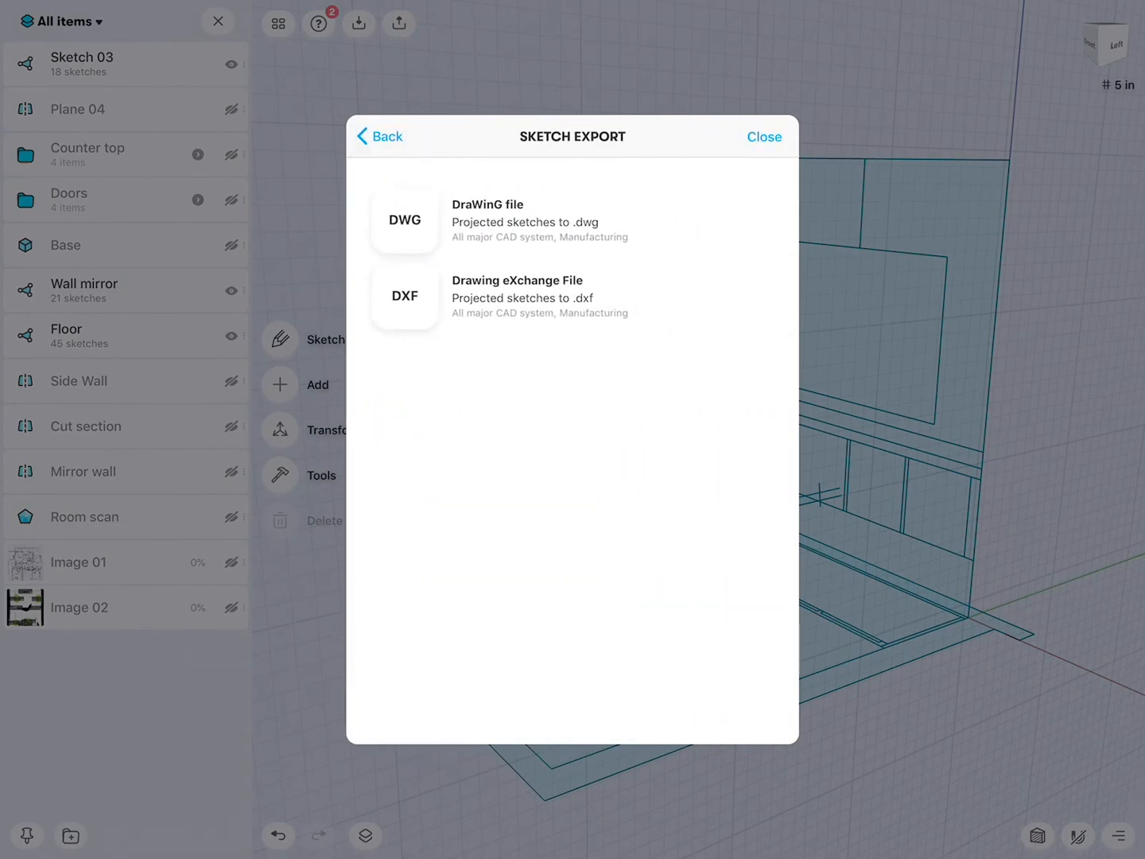
Export sketches as DXF with each sketch plane saved to a separate file
{"action": "left_click", "coordinate": [404, 295]}
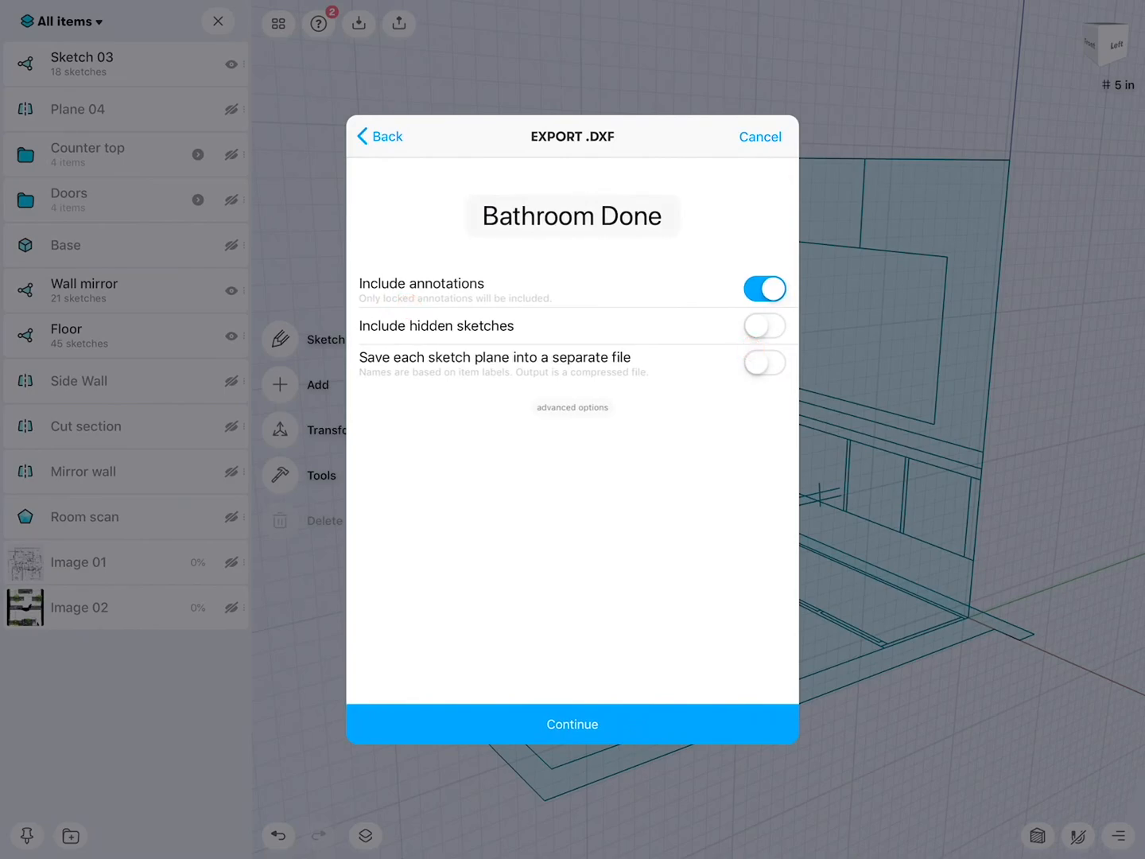
{"action": "left_click", "coordinate": [764, 362]}
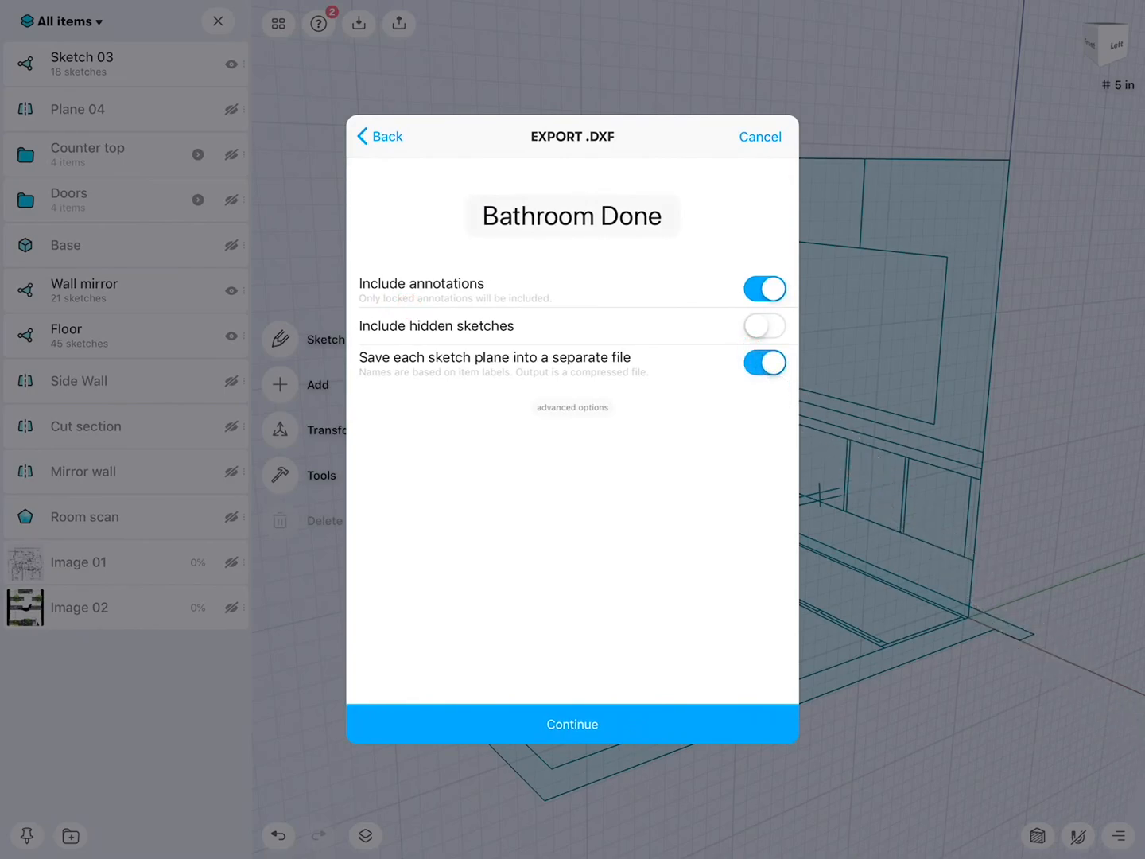
{"action": "left_click", "coordinate": [572, 407]}
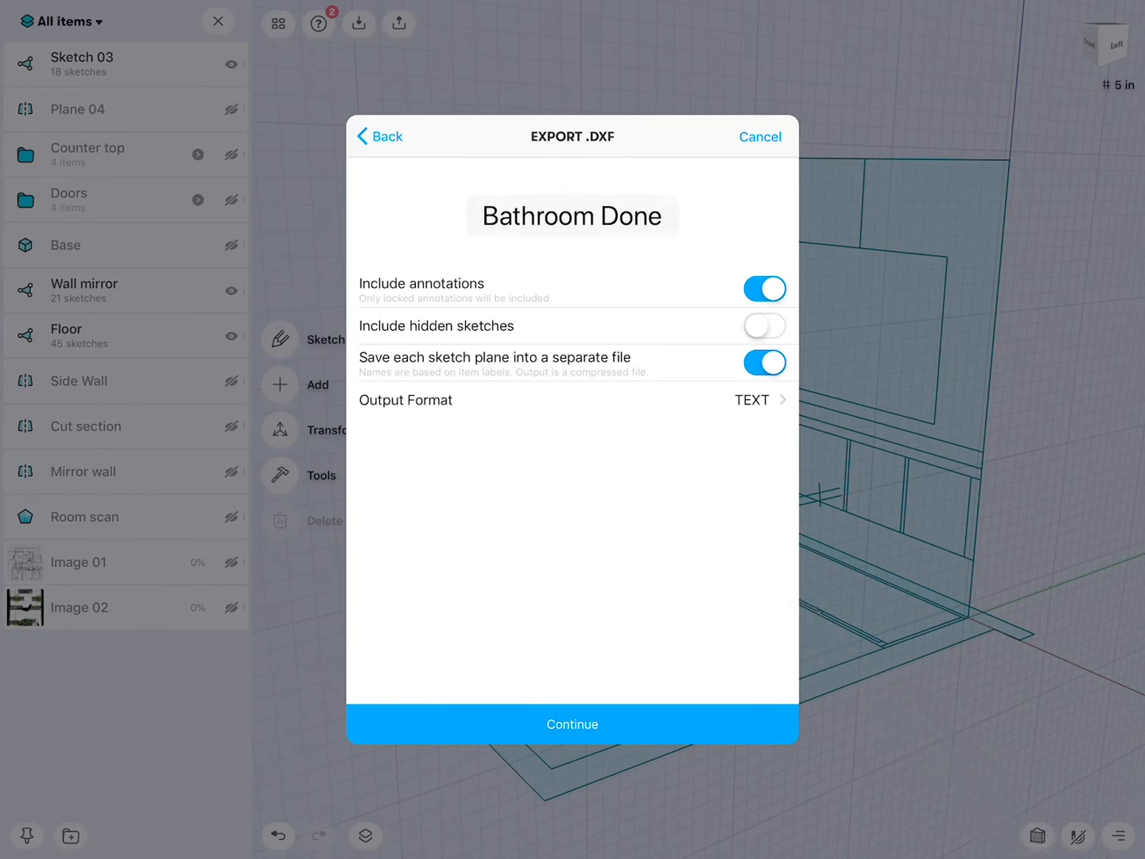
{"action": "left_click", "coordinate": [572, 724]}
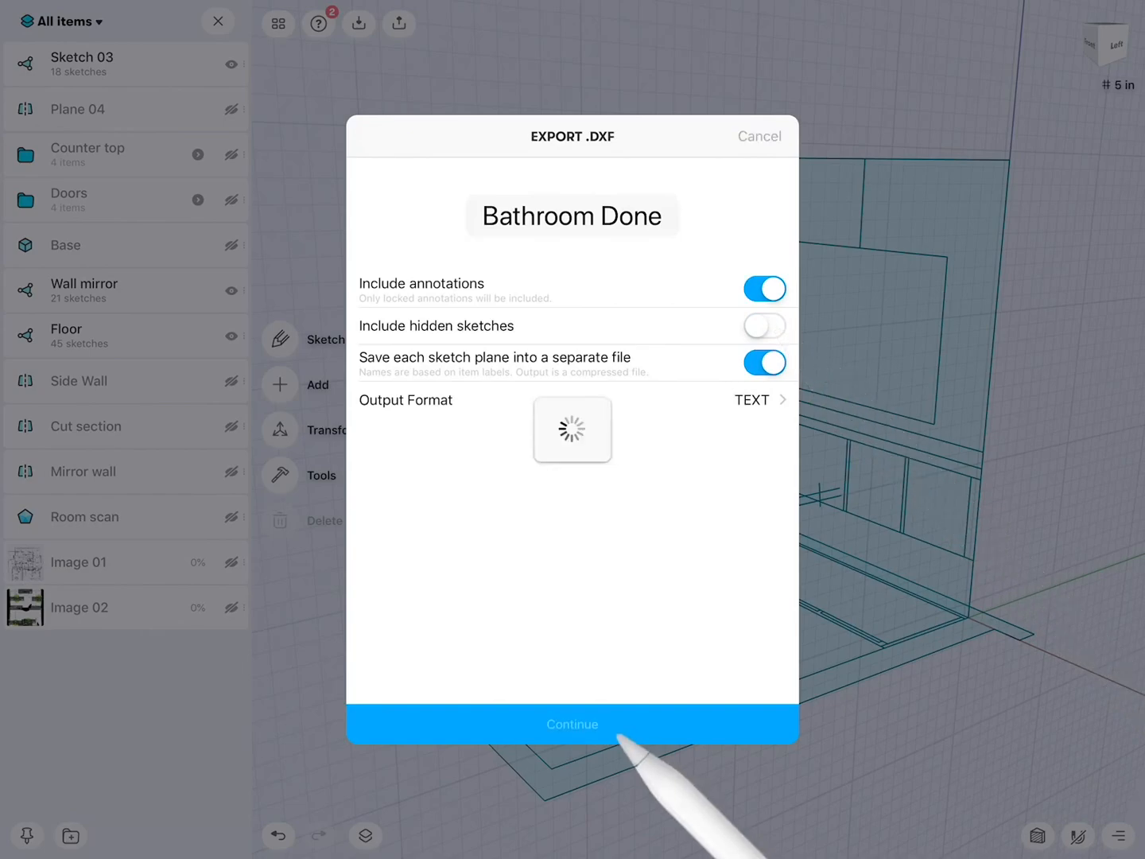
{"action": "left_click", "coordinate": [572, 723]}
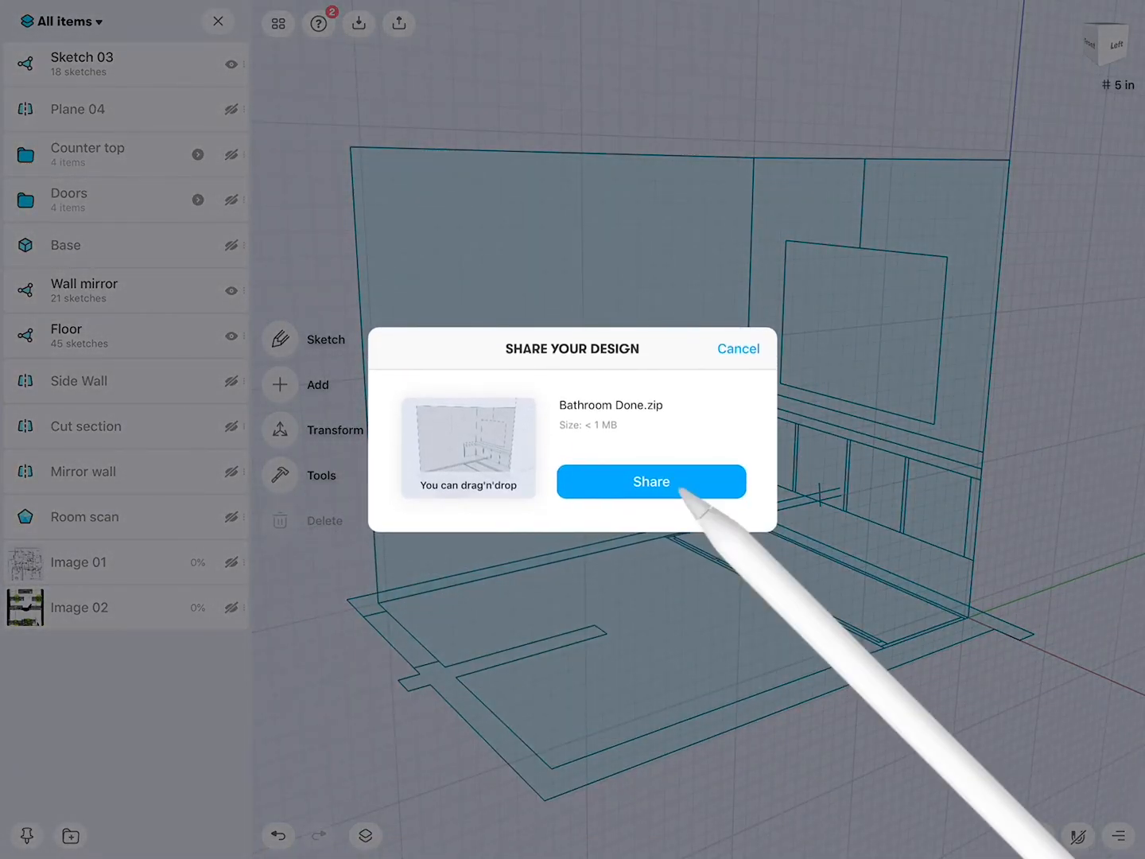
Share Bathroom Done.zip and scroll the share sheet to Copy to GnaCAD
{"action": "left_click", "coordinate": [650, 481]}
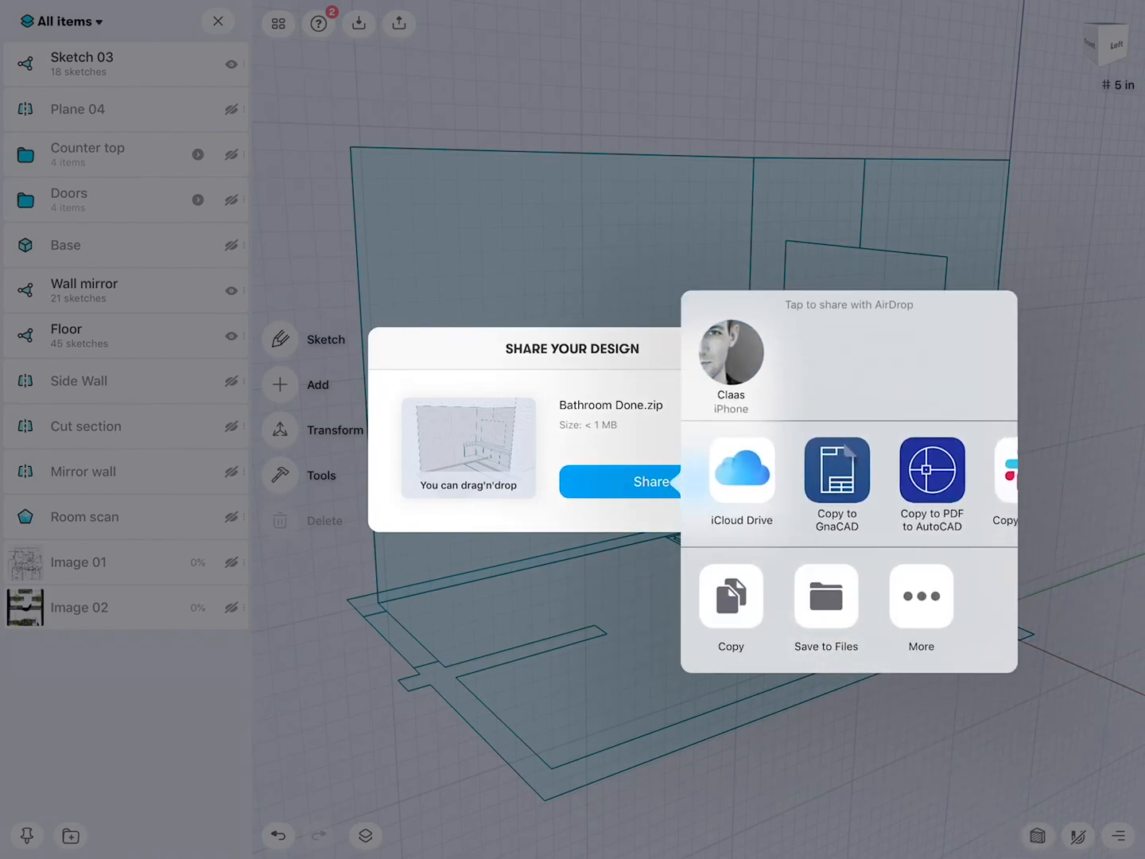
{"action": "scroll", "scroll_direction": "left", "scroll_amount": 3}
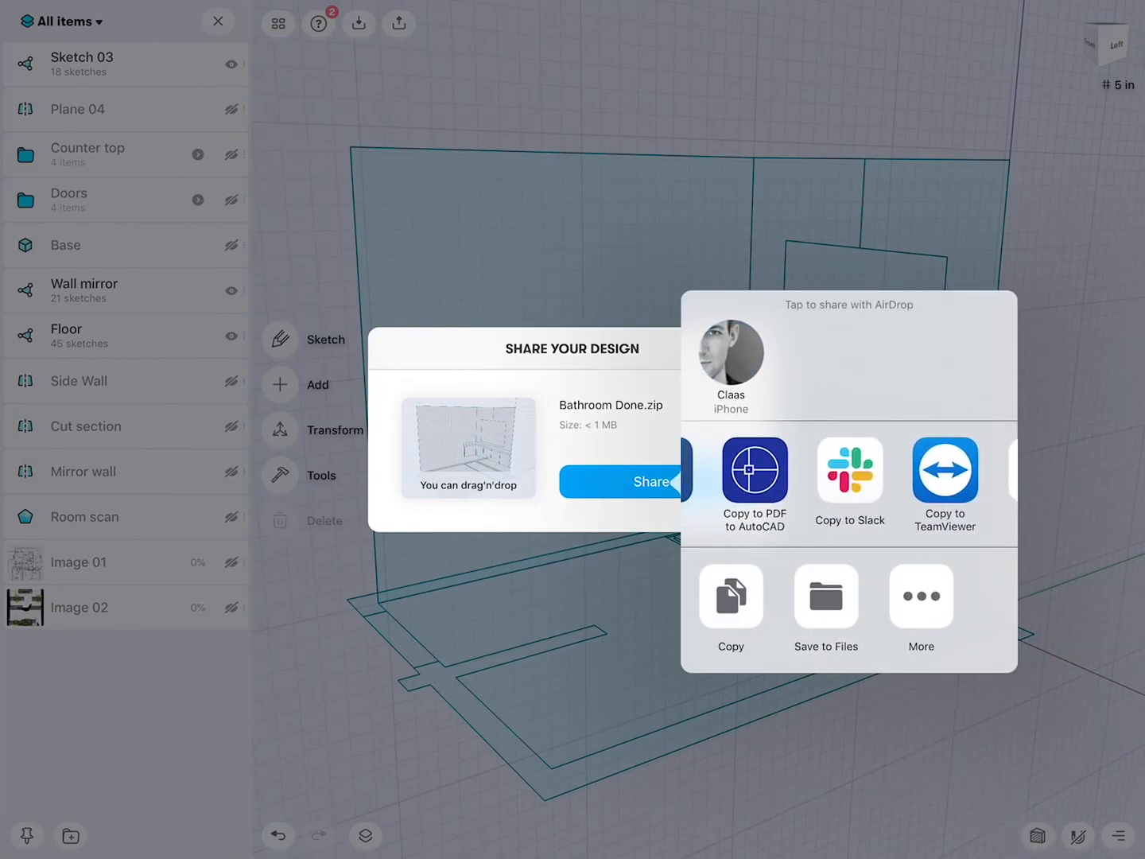
{"action": "scroll", "scroll_direction": "left", "scroll_amount": 3}
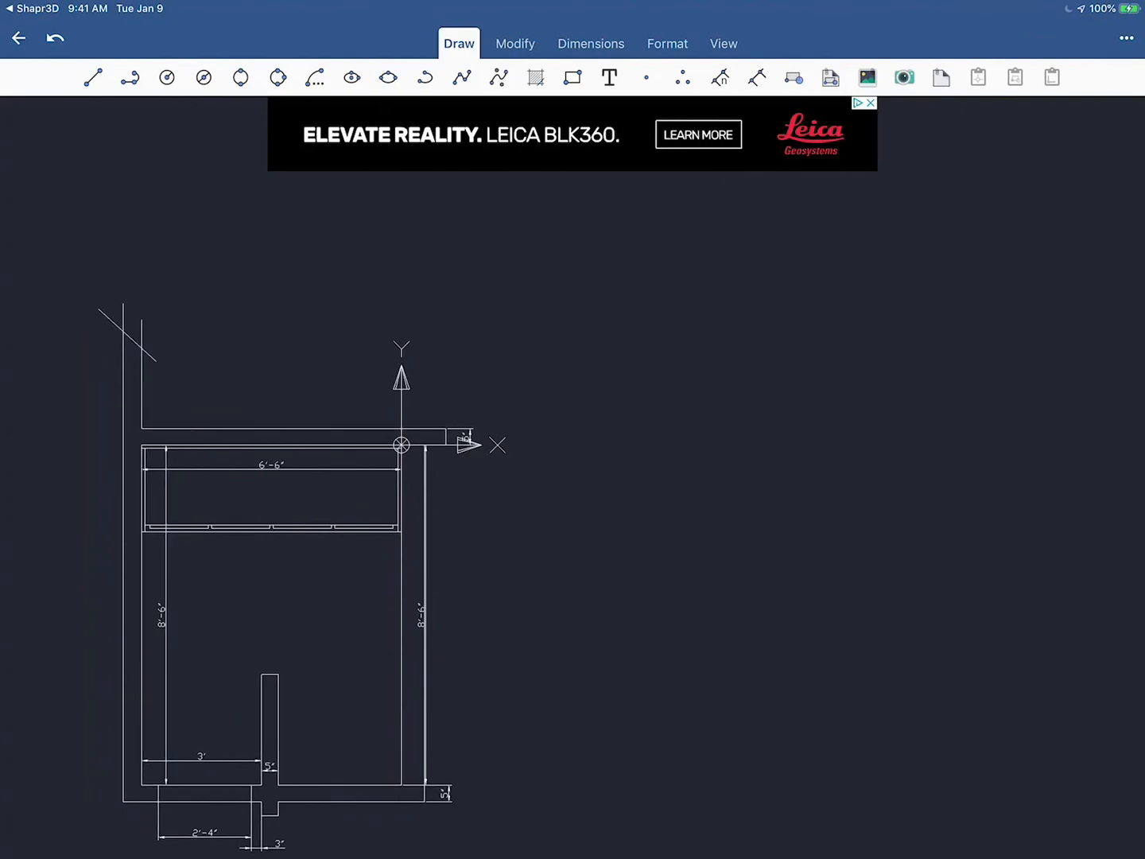
Pan the imported bathroom plan slightly to view walls, vanity and dimensions
{"action": "left_click_drag", "start_coordinate": [318, 477], "coordinate": [328, 487]}
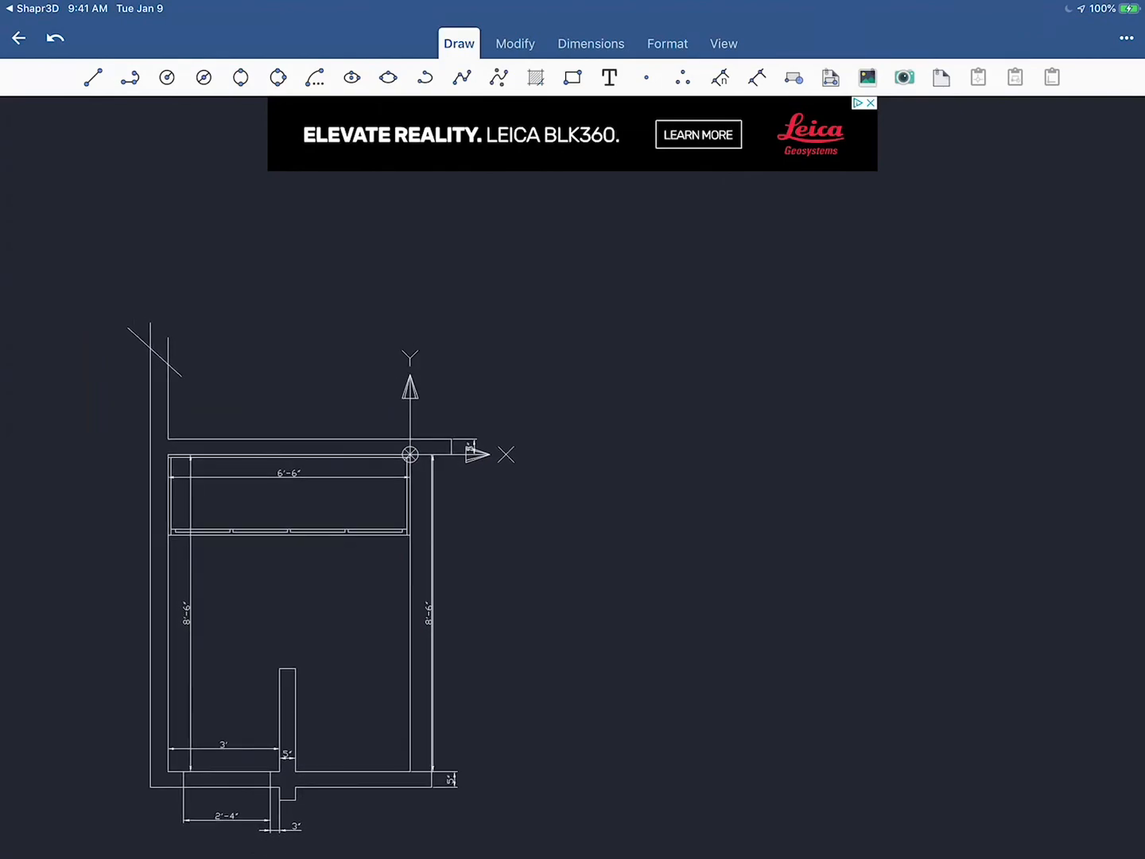